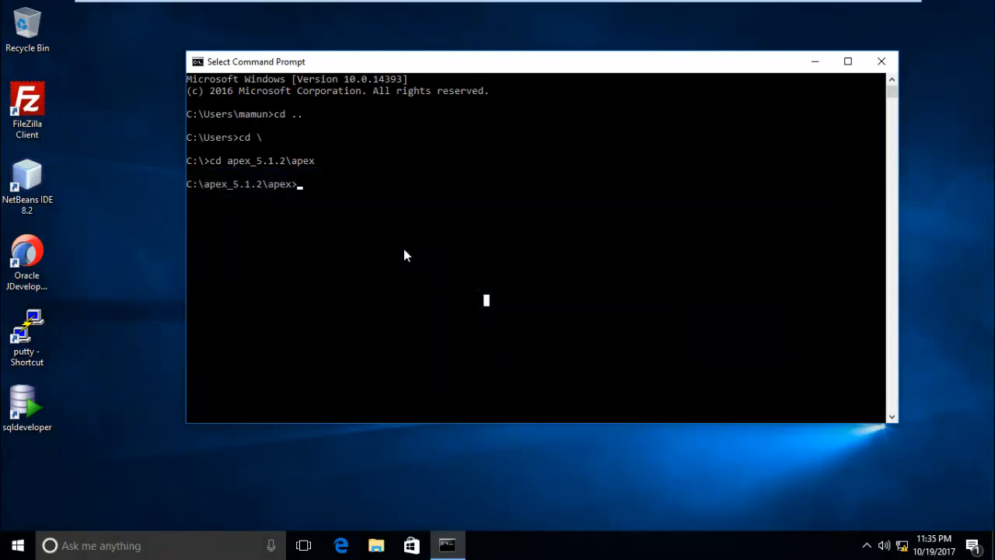
mouse_move(303, 193)
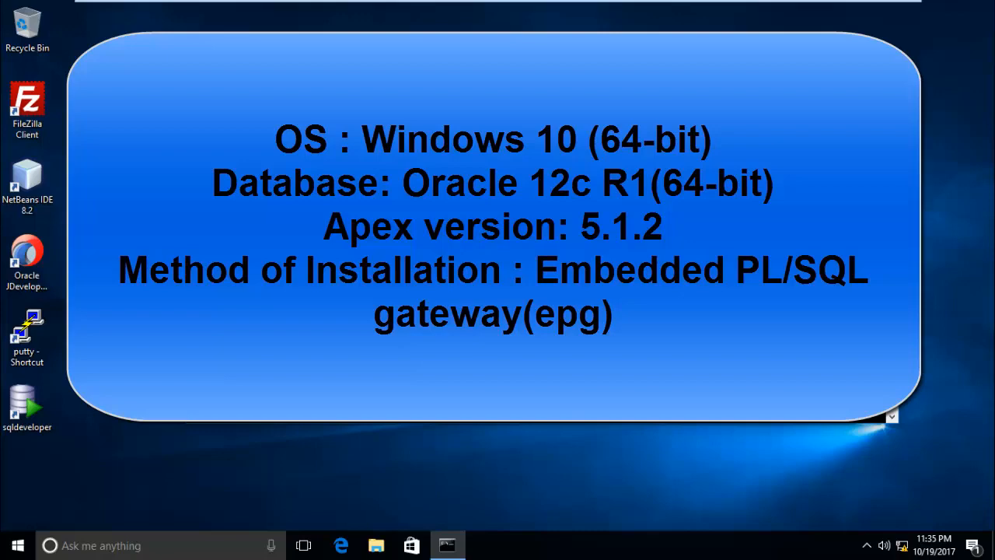
Connect to the database in SQL*Plus with 'sqlplus / as sysdba'
click(448, 546)
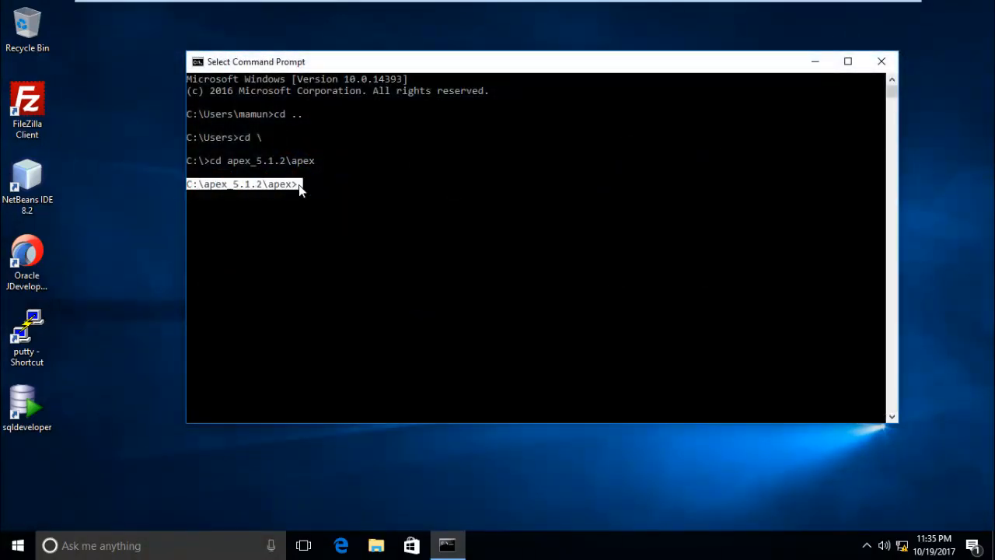
mouse_move(217, 200)
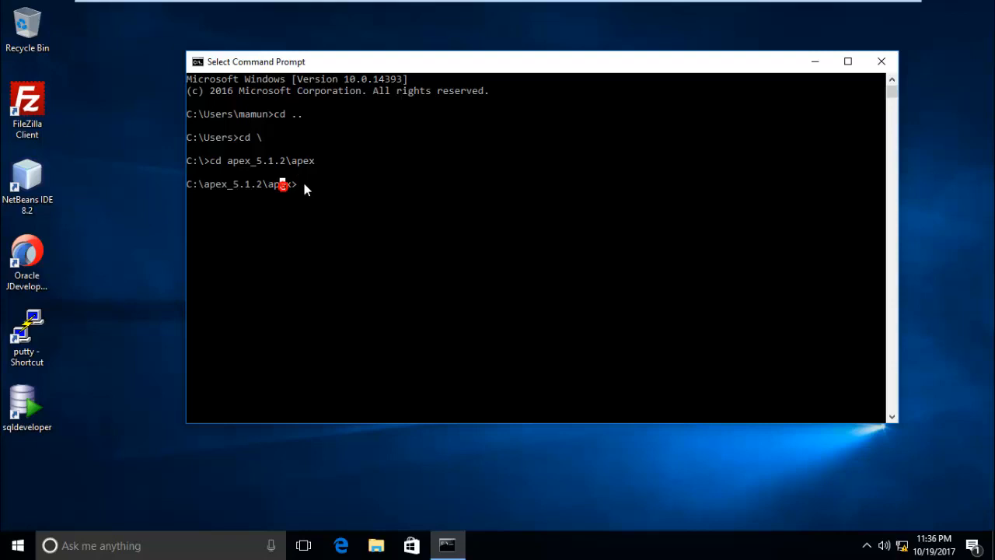
mouse_move(302, 193)
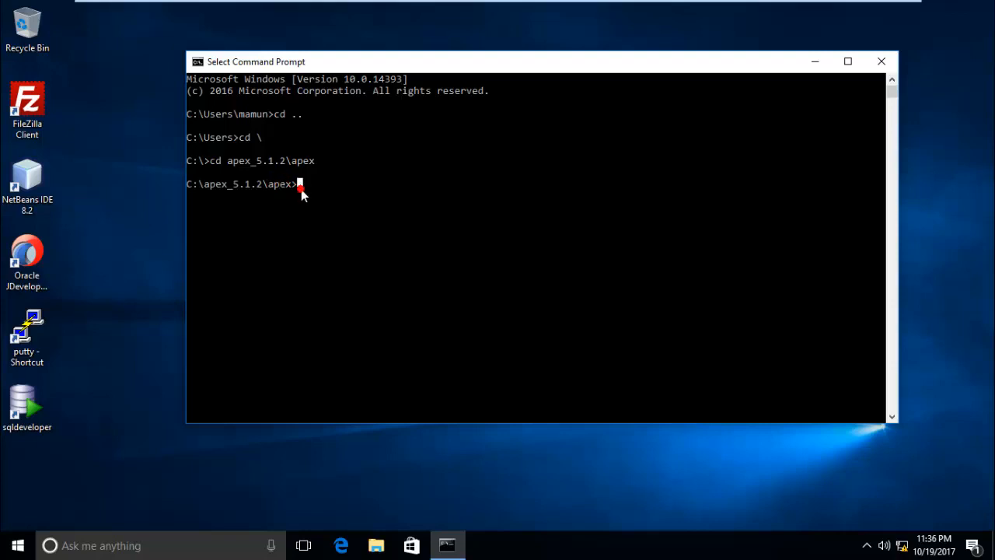
mouse_move(311, 193)
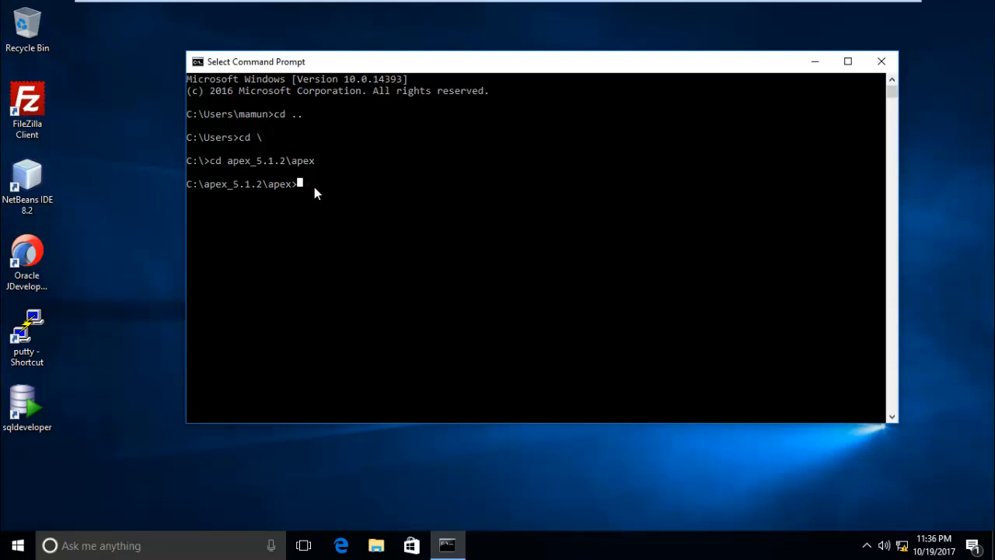
mouse_move(295, 169)
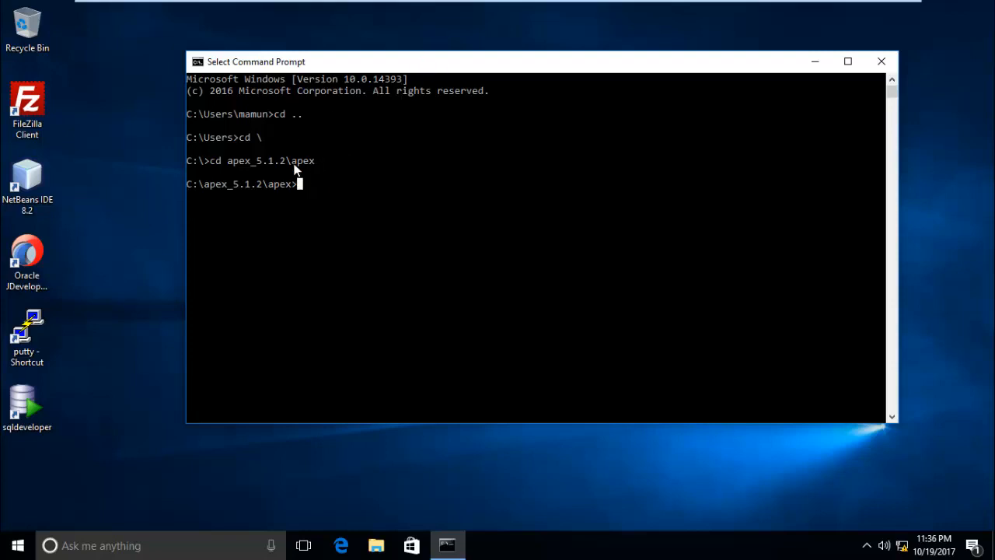
mouse_move(303, 190)
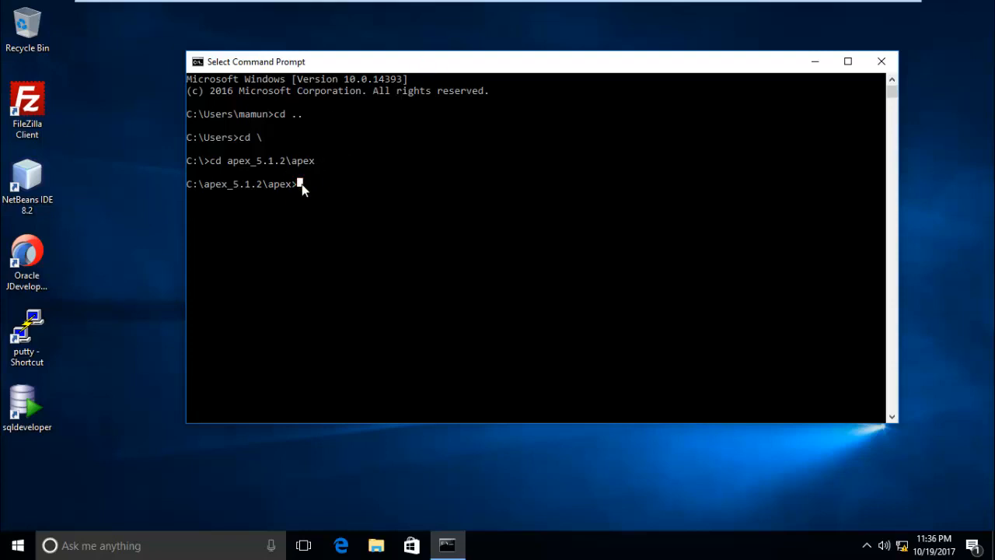
click(848, 61)
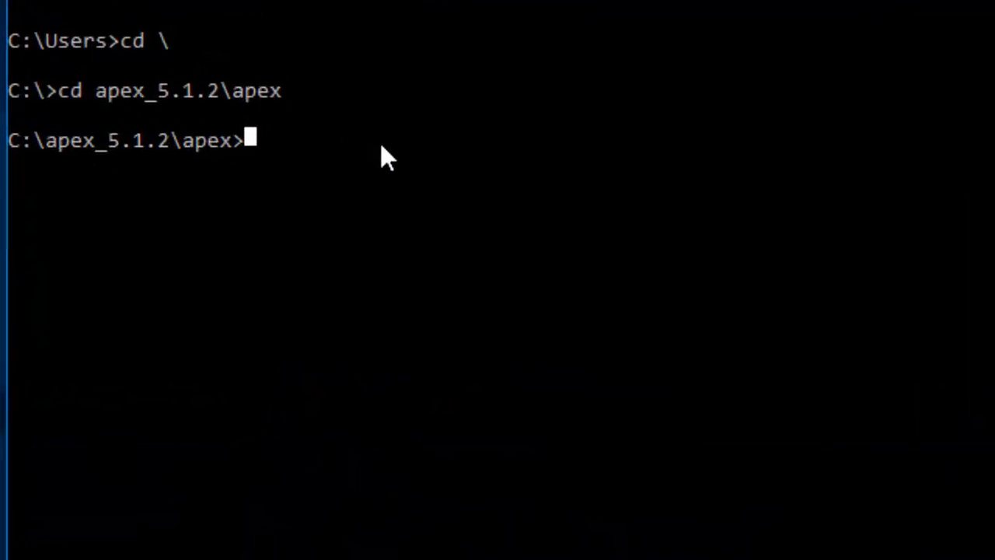
text(s)
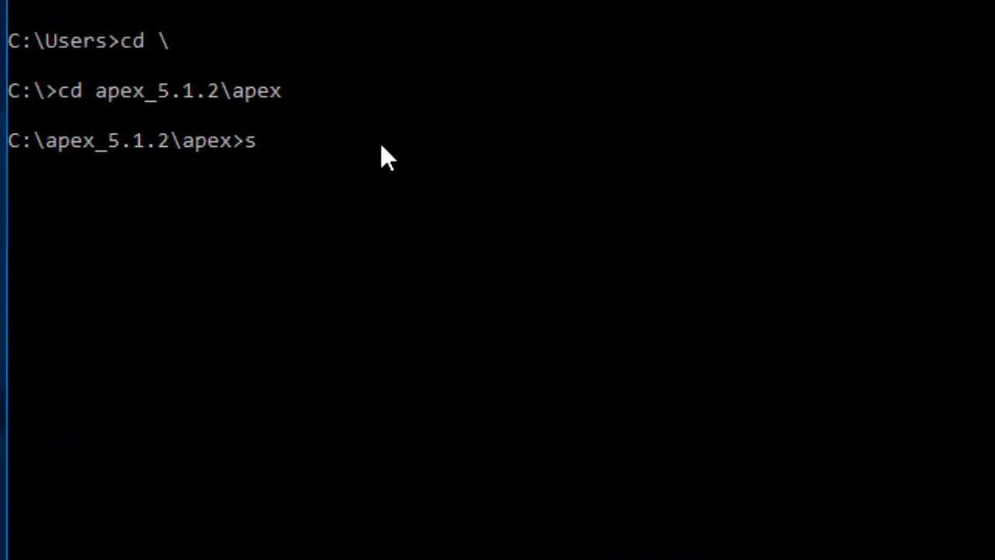
text(qlplus / as sy)
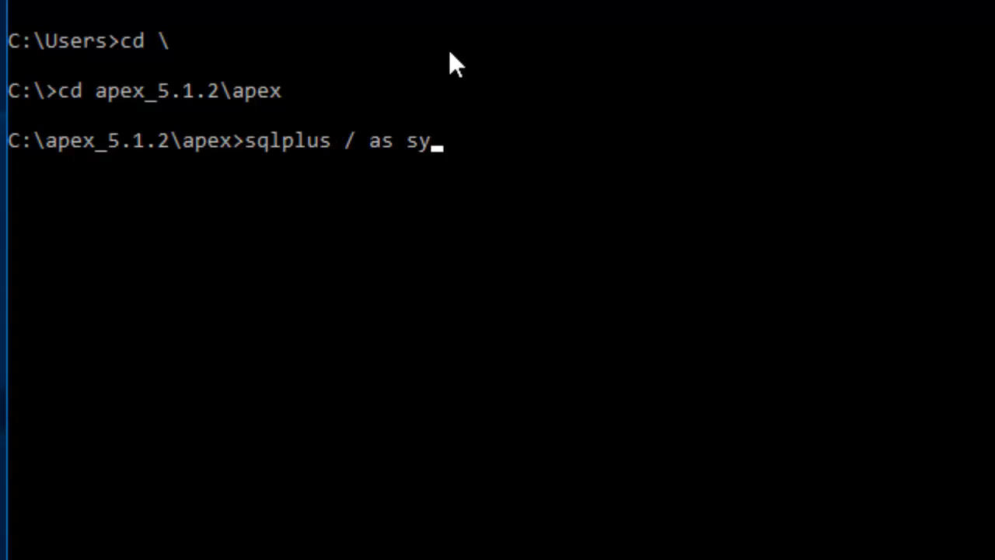
text(sdba)
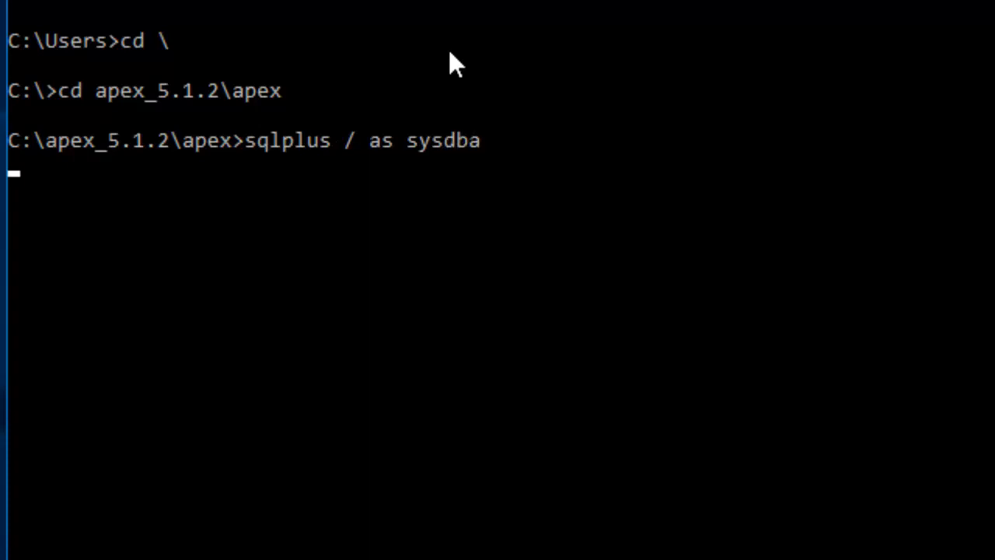
key(Return)
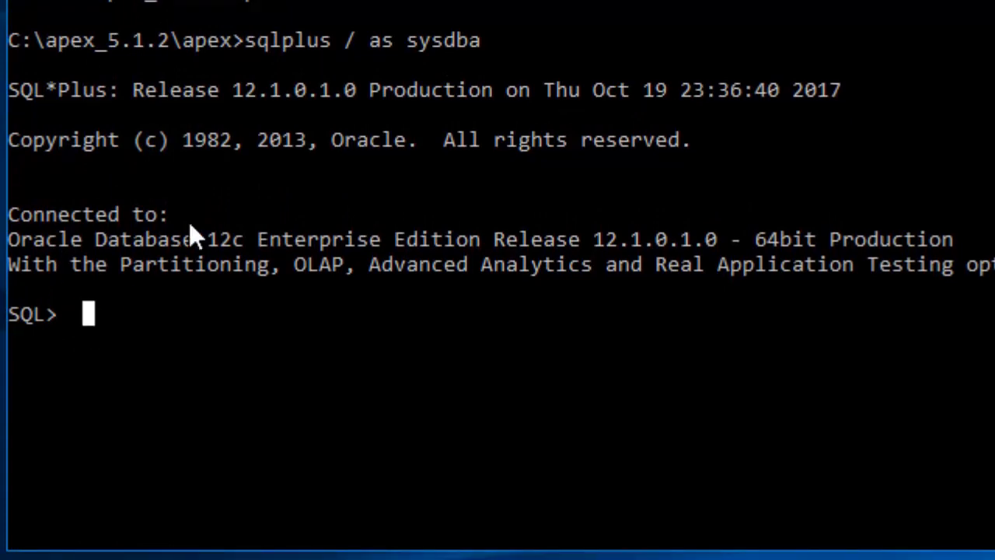
Query tablespace names from v$tablespace, showing six including APEX_DATA
text(select na)
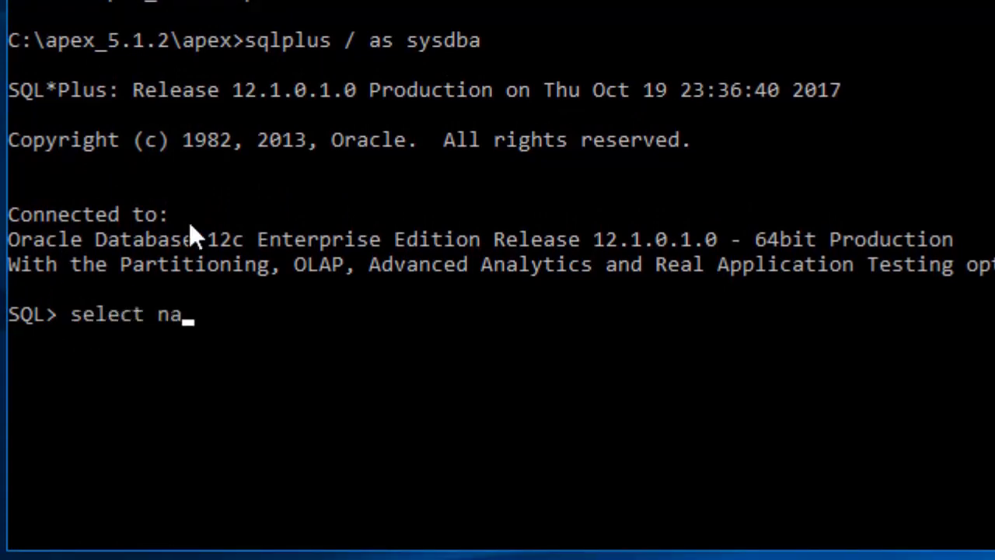
text(me from)
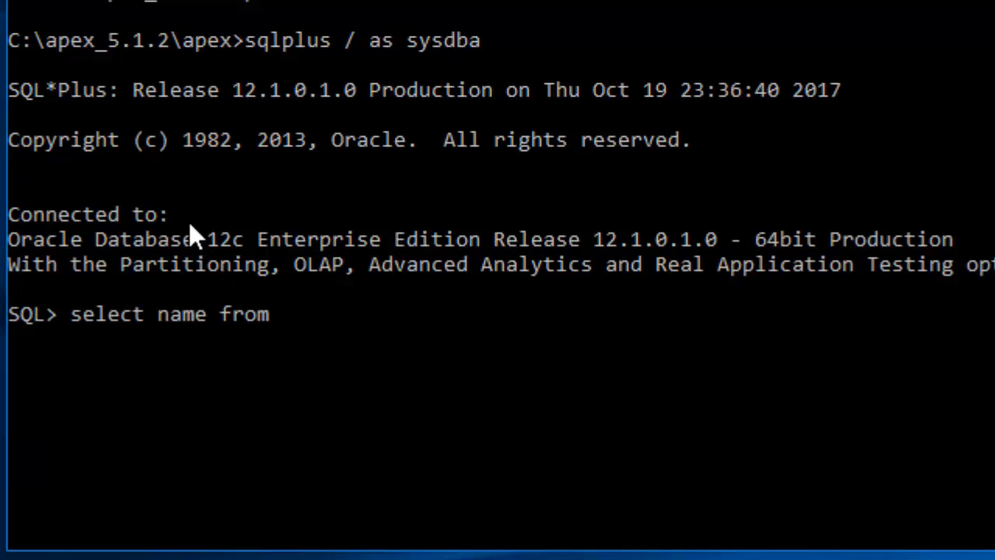
text(v$t)
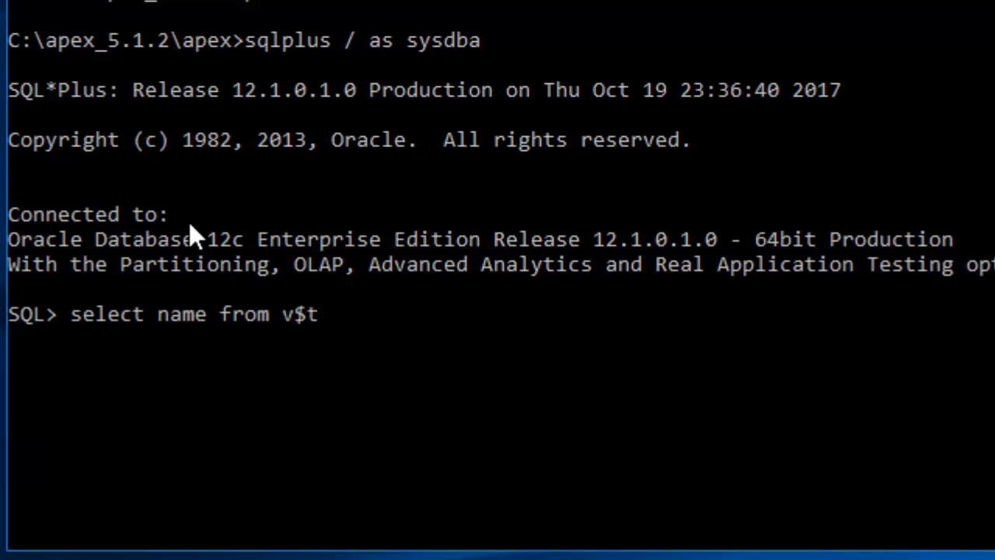
key(Backspace)
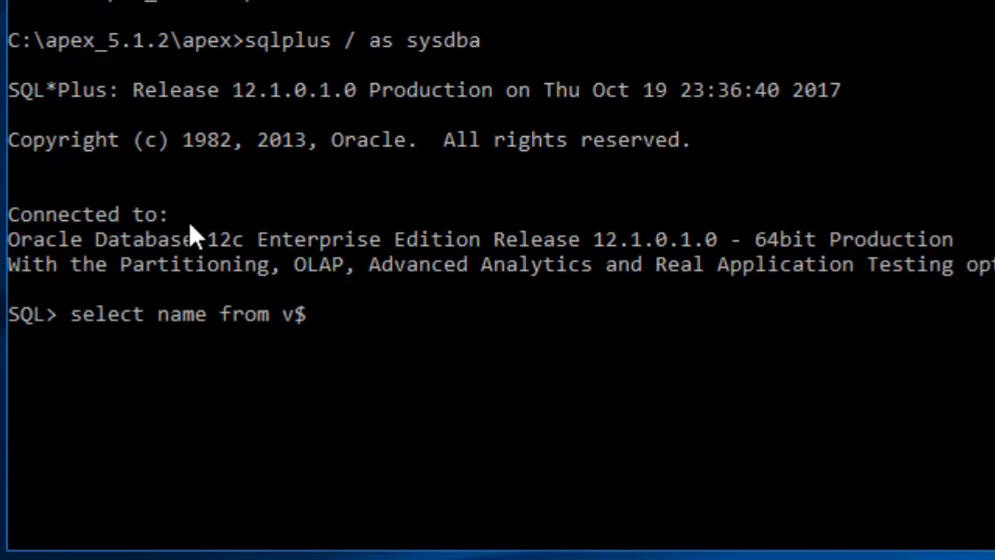
text(tablespac)
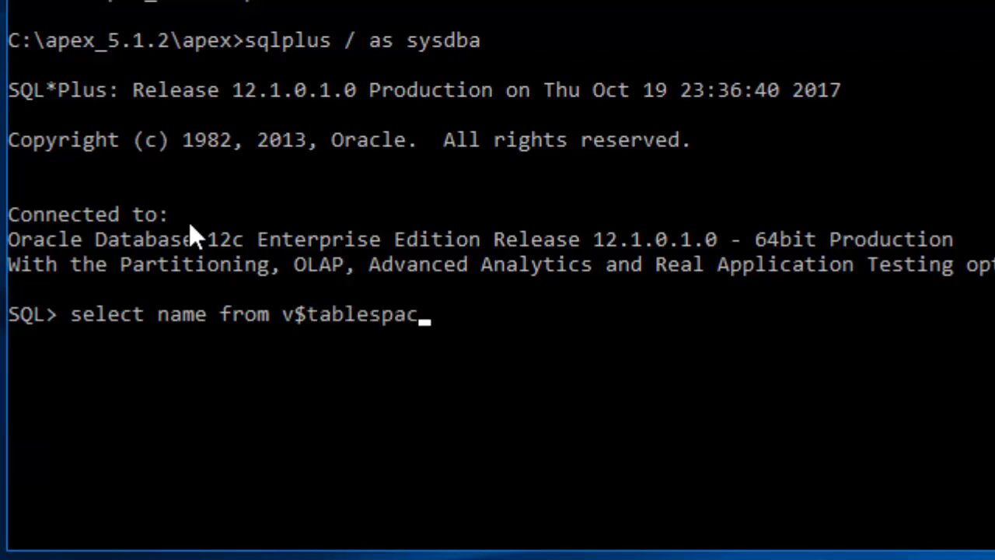
key(Return)
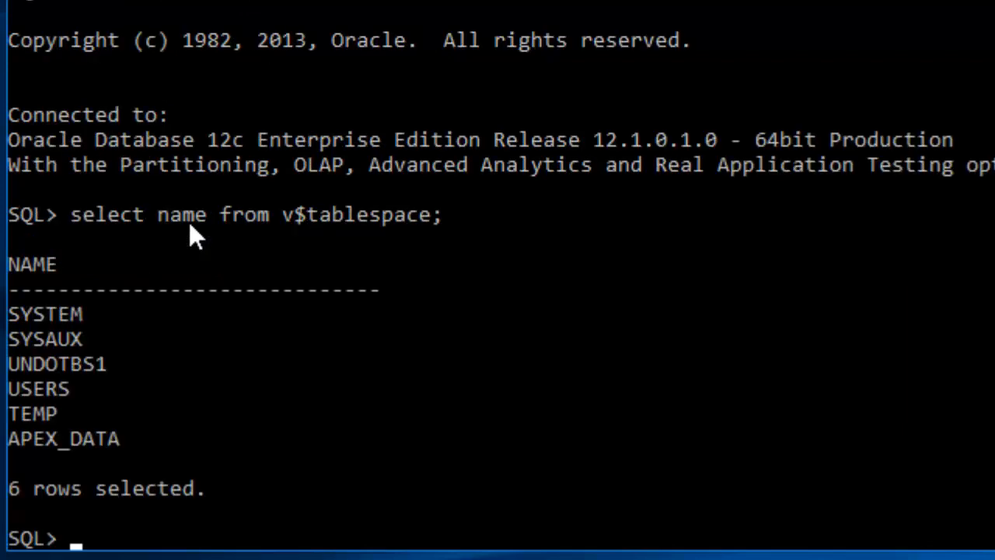
mouse_move(17, 458)
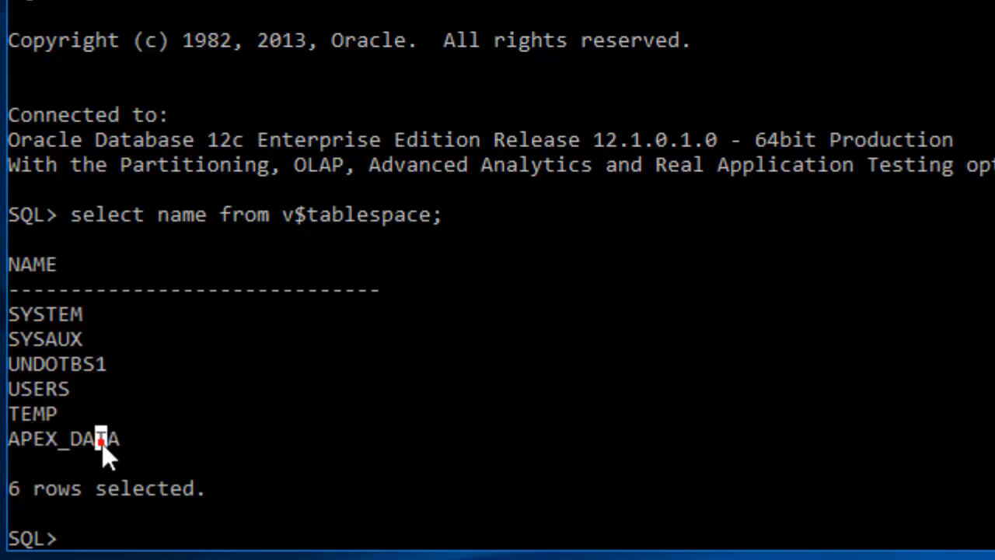
mouse_move(486, 117)
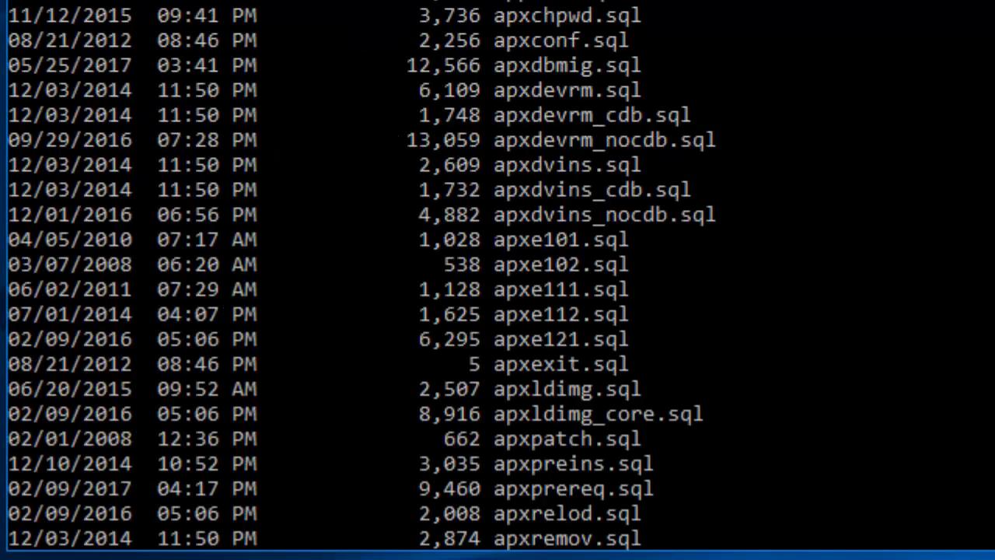
scroll(down, 3)
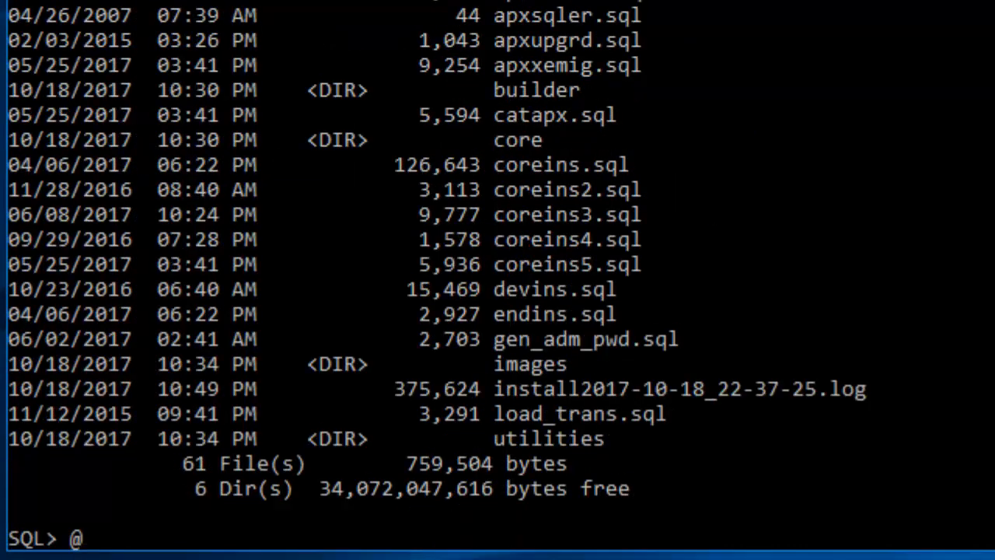
text(apex)
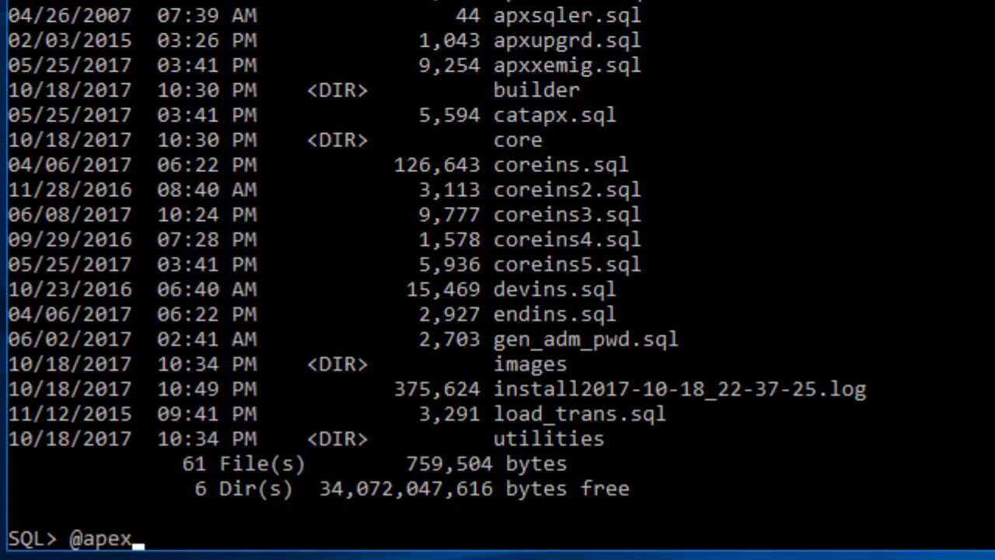
text(ins.sq)
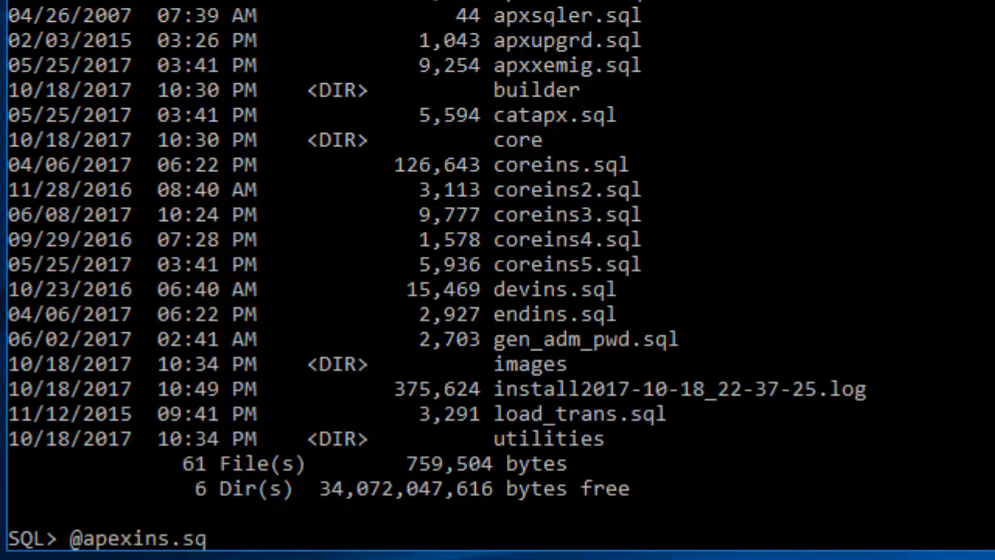
text(ape)
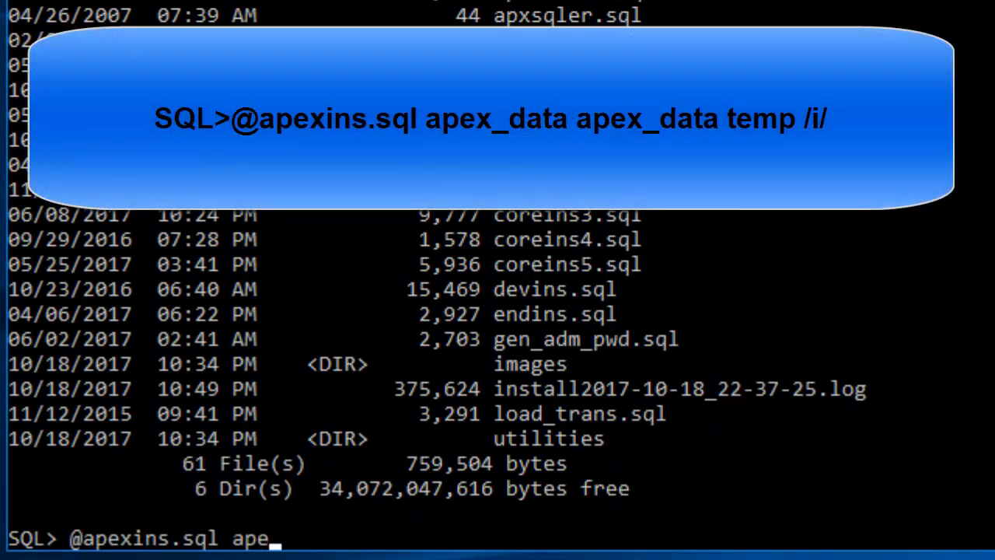
text(x-data)
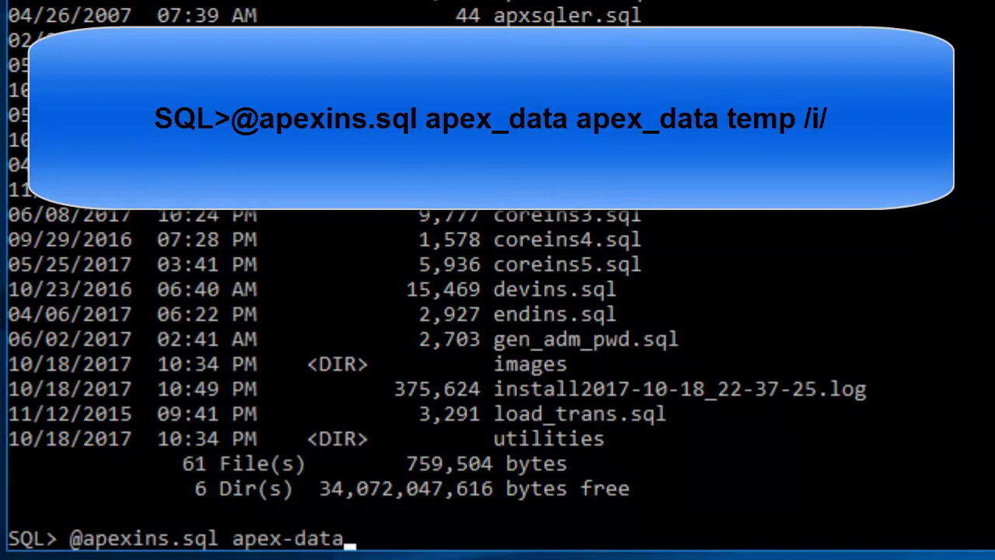
key(Backspace)
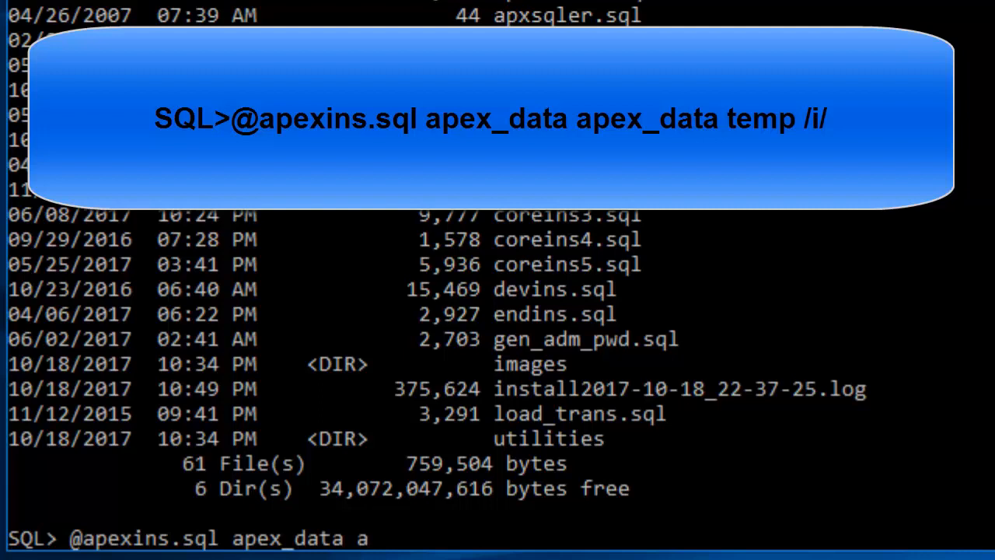
text(pex_data temp /i/)
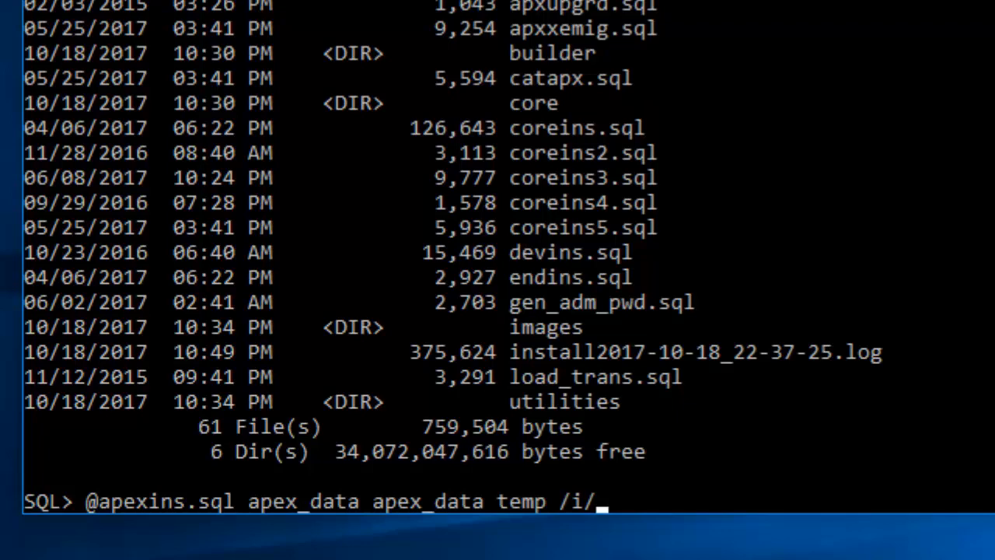
Run the apexins.sql installer and let it finish in 00:11:05, then exit SQL*Plus
key(Return)
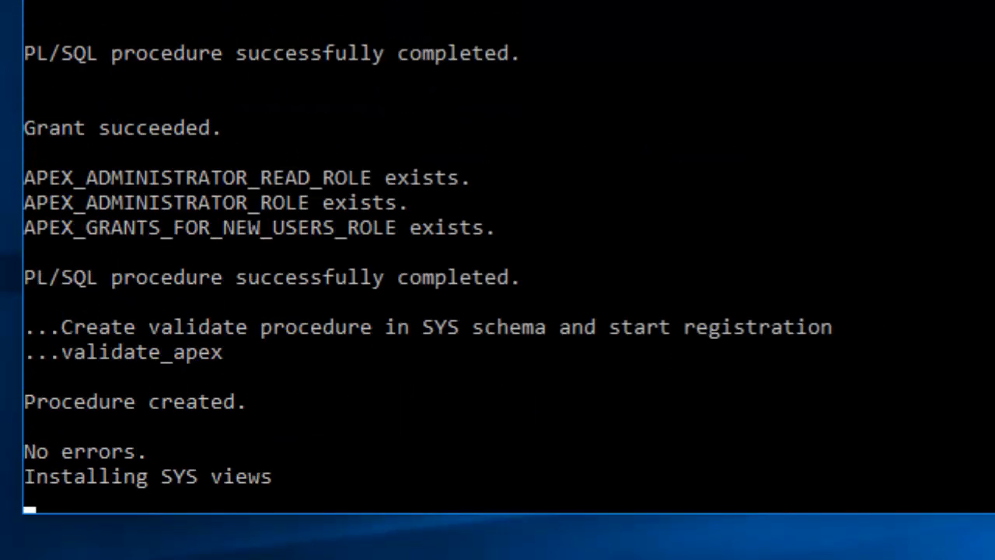
scroll(down, 3)
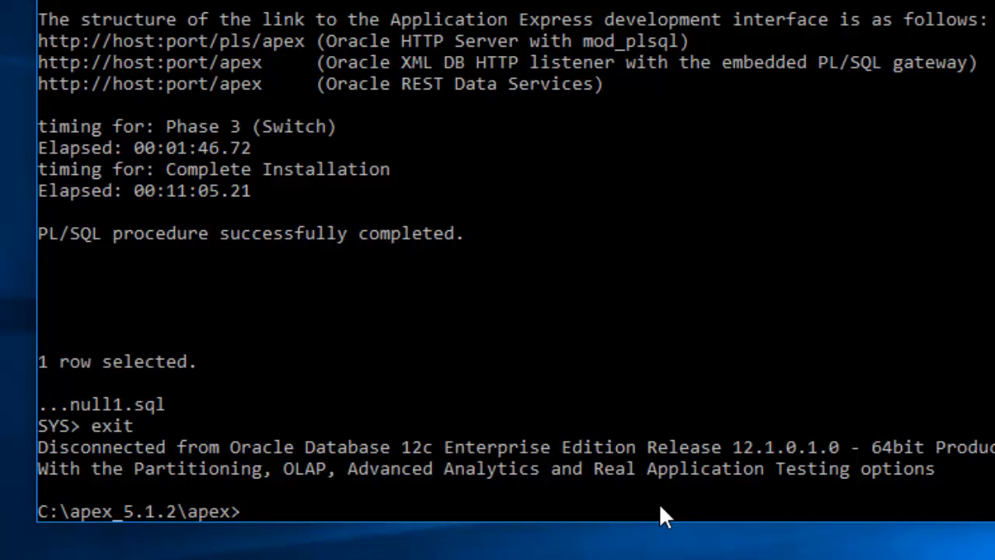
text(sqlplus / a)
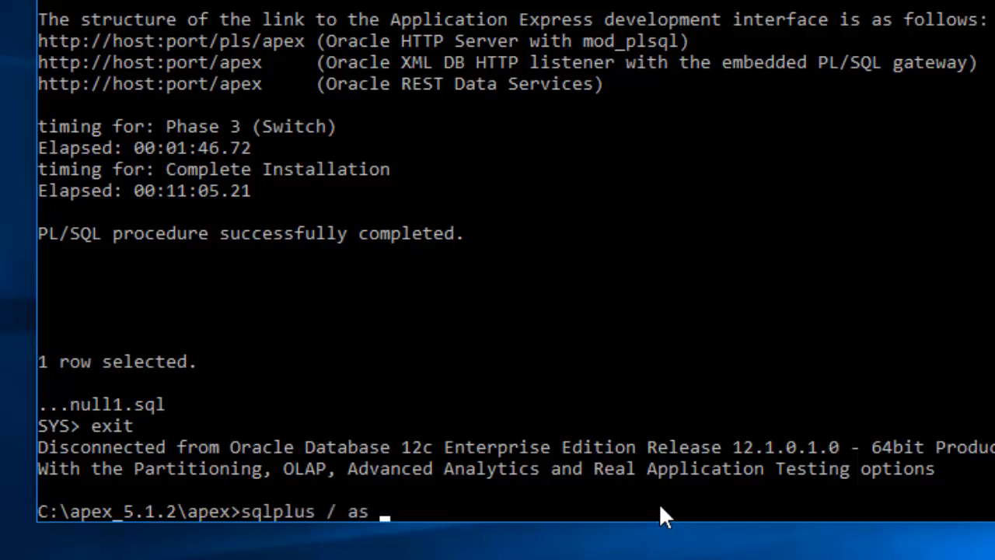
text(sysdba)
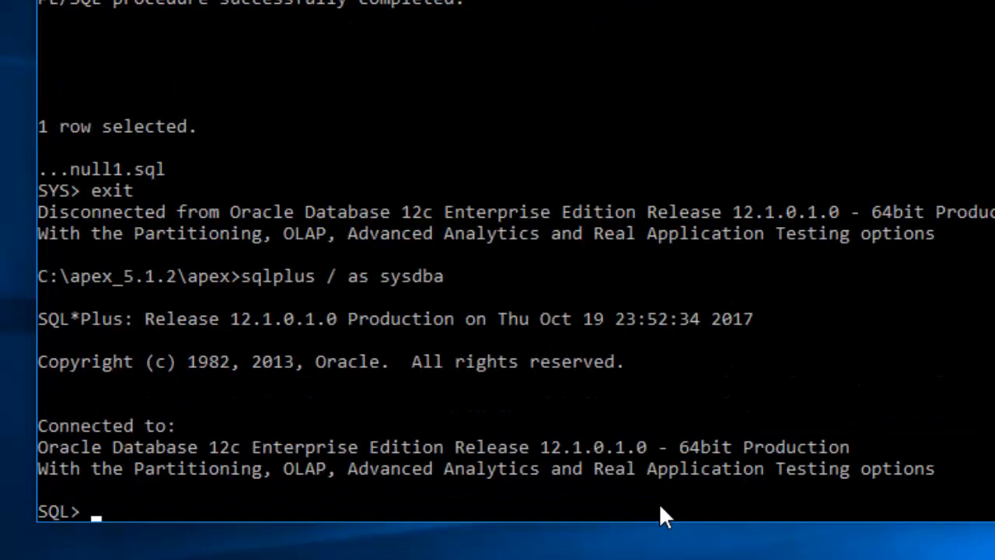
text(@)
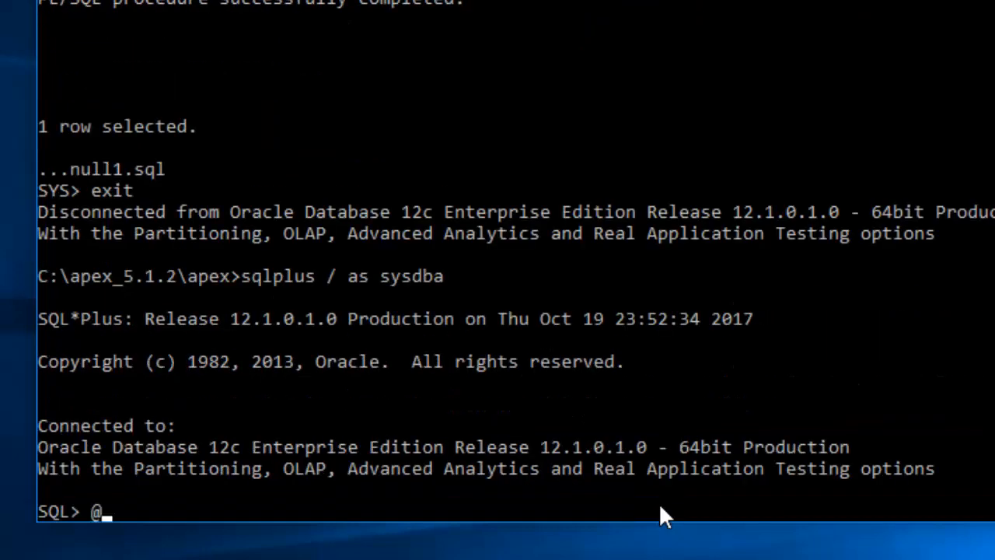
text(ape)
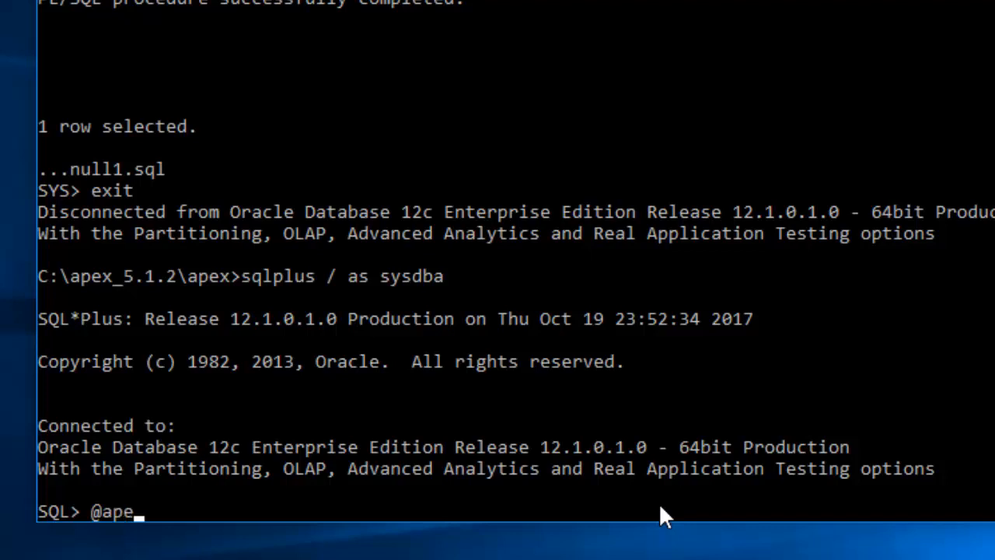
text(x_en)
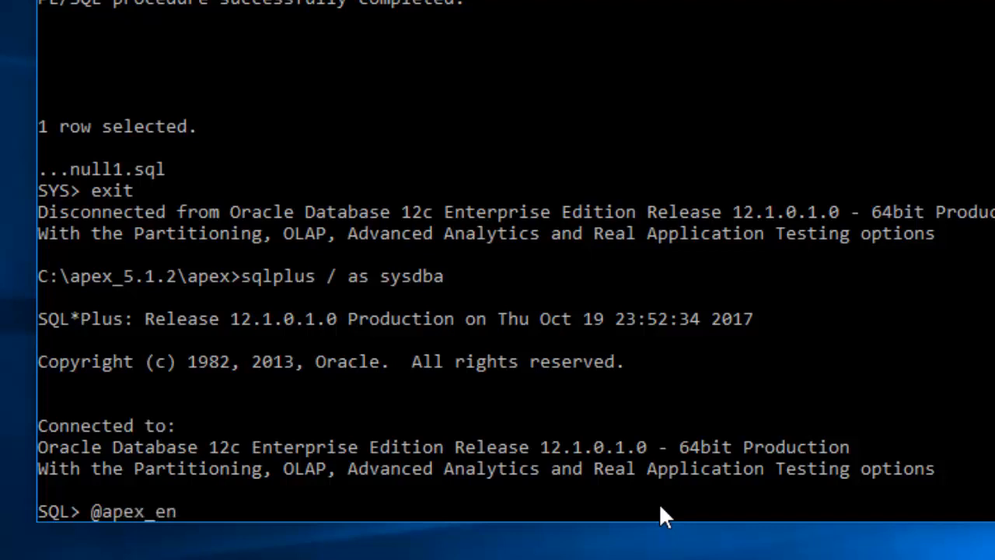
text(pg)
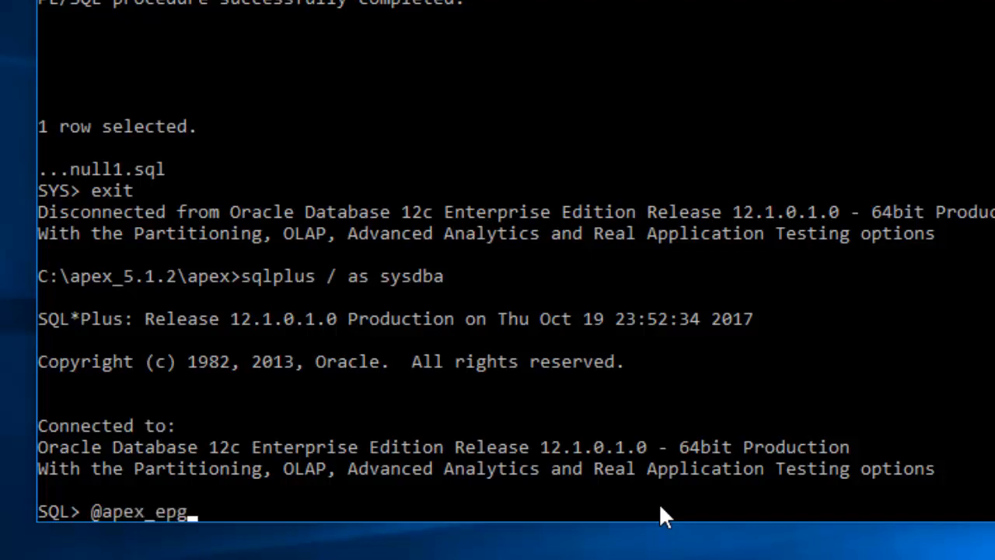
text(_config)
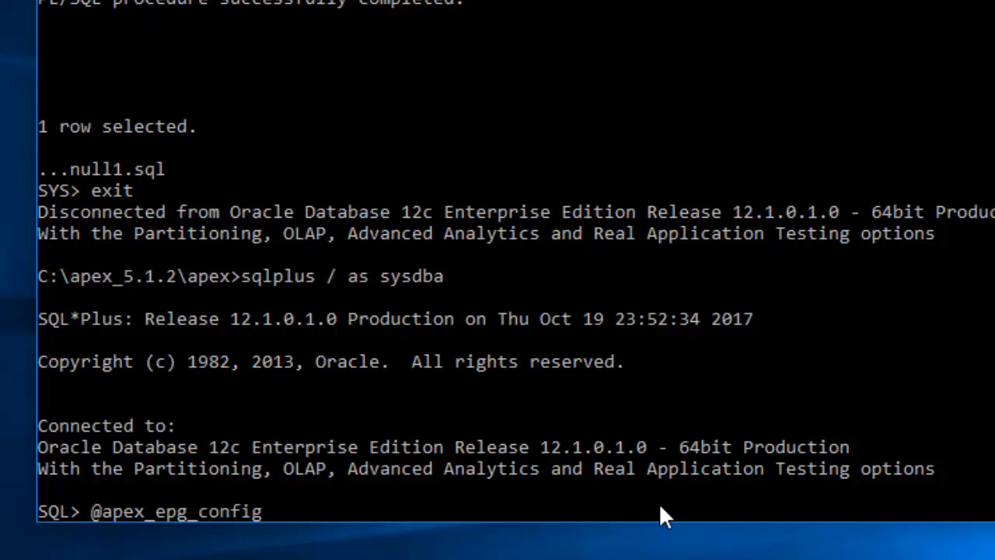
text(.sql)
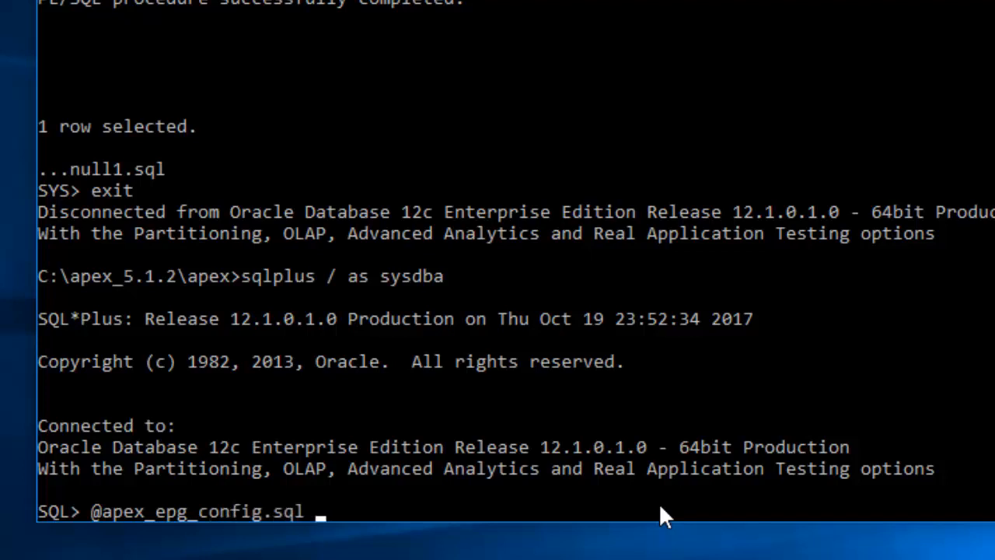
mouse_move(109, 362)
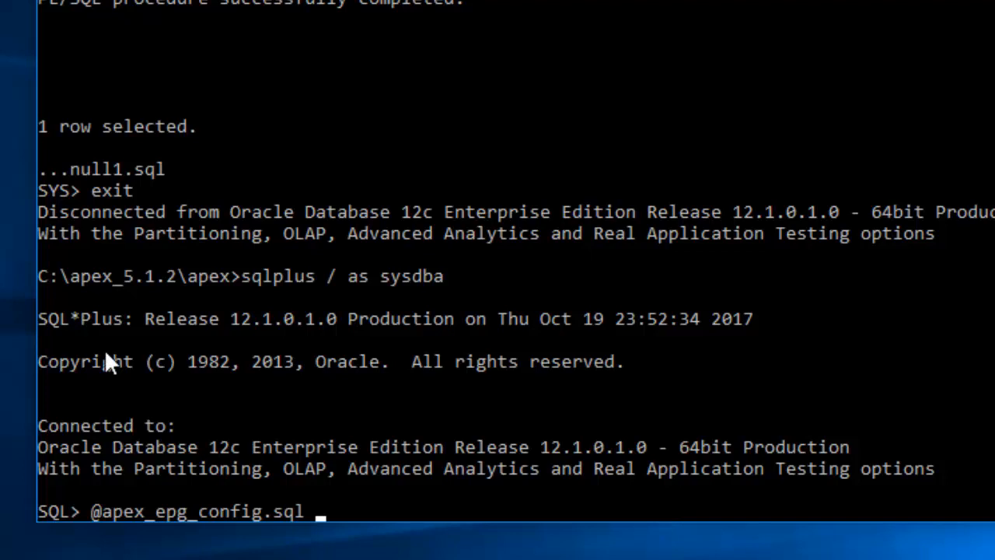
mouse_move(109, 299)
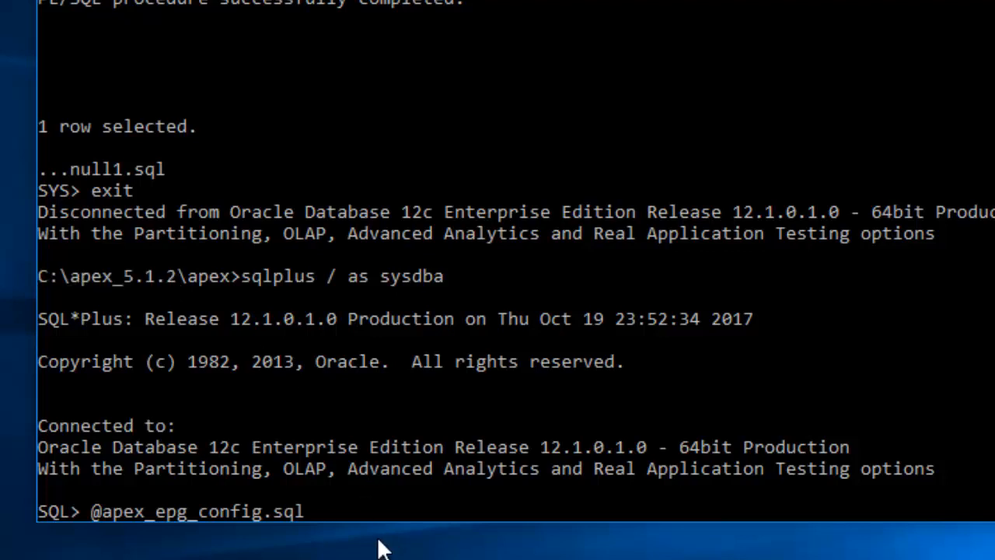
text(C:\apex_5.1.2)
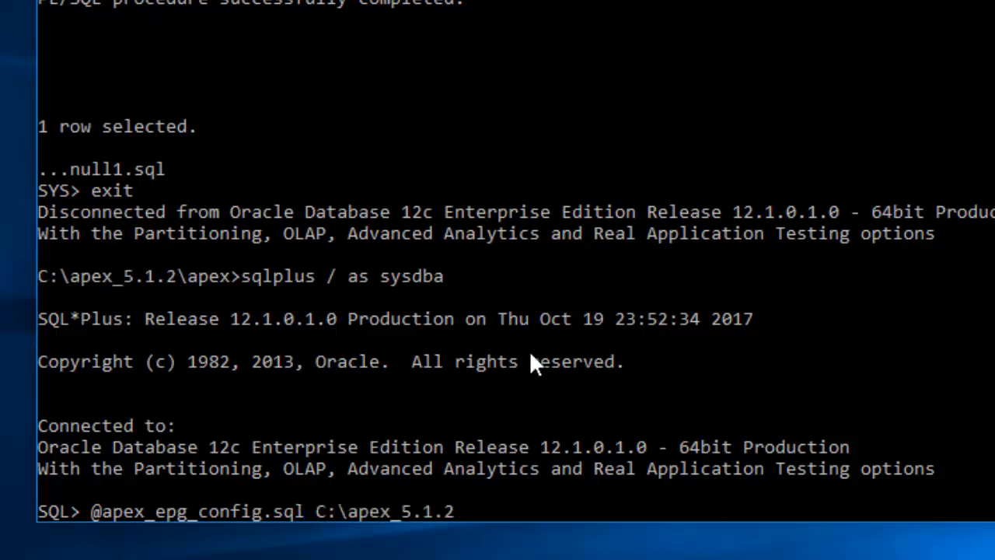
mouse_move(327, 525)
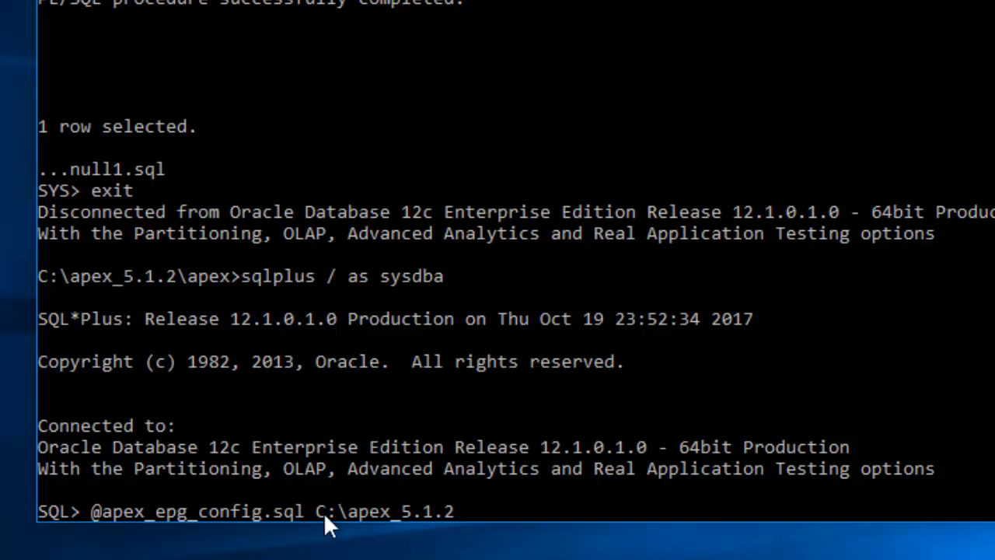
mouse_move(45, 294)
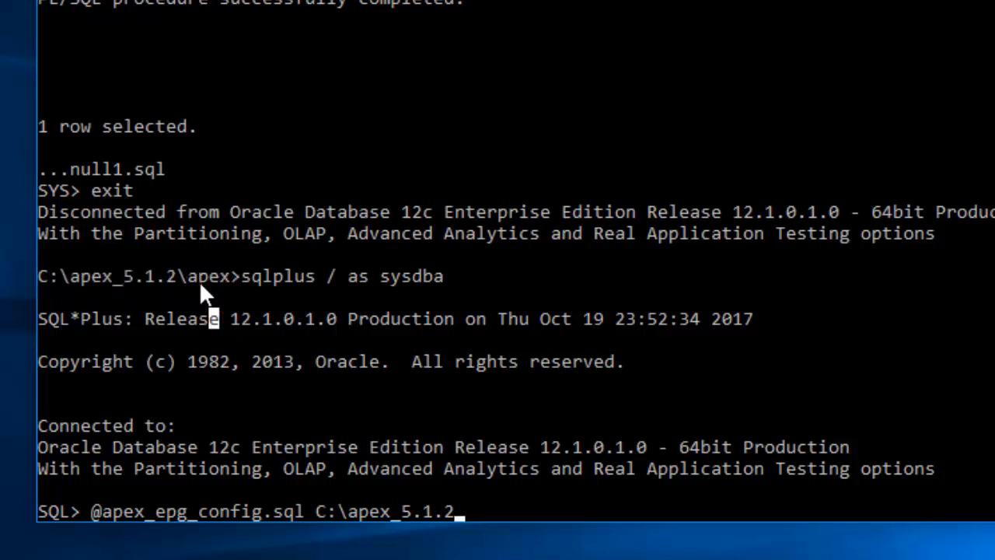
double_click(207, 276)
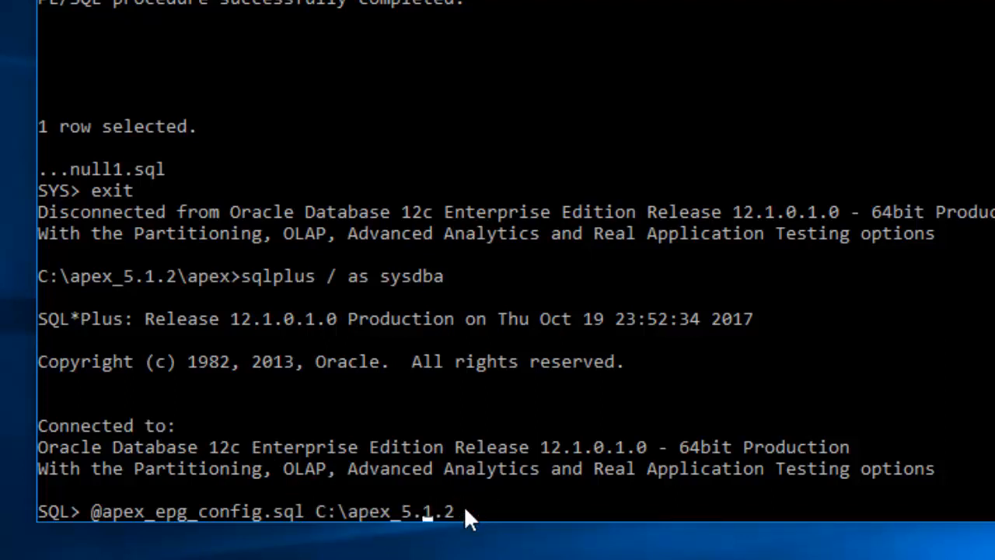
mouse_move(665, 280)
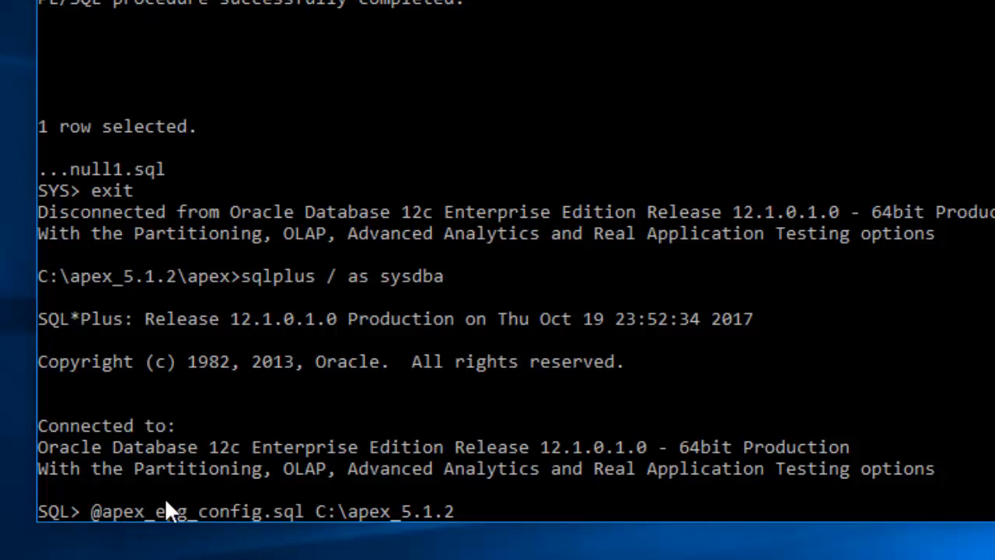
mouse_move(248, 521)
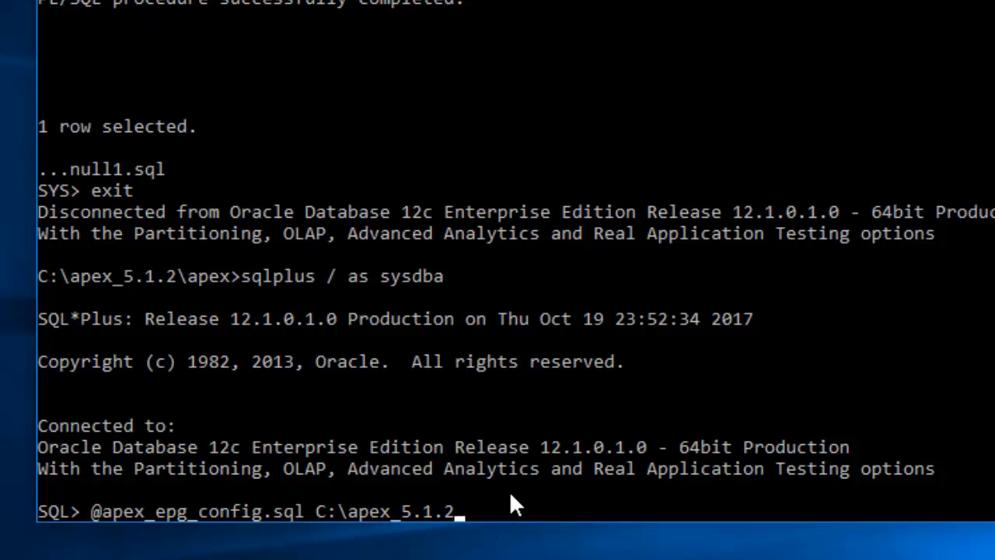
key(Return)
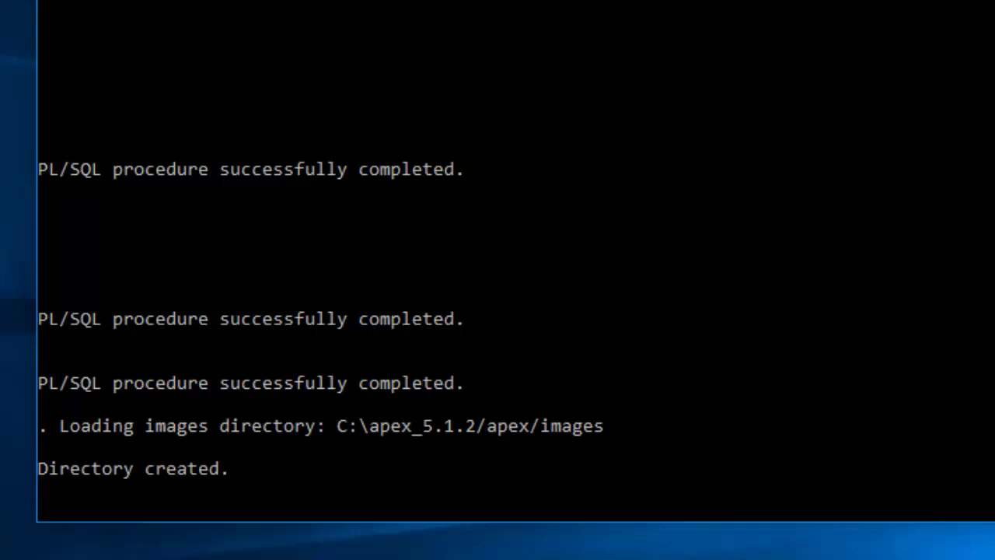
Scroll the script output to confirm images loaded in 00:04:54.81 and committed
scroll(down, 3)
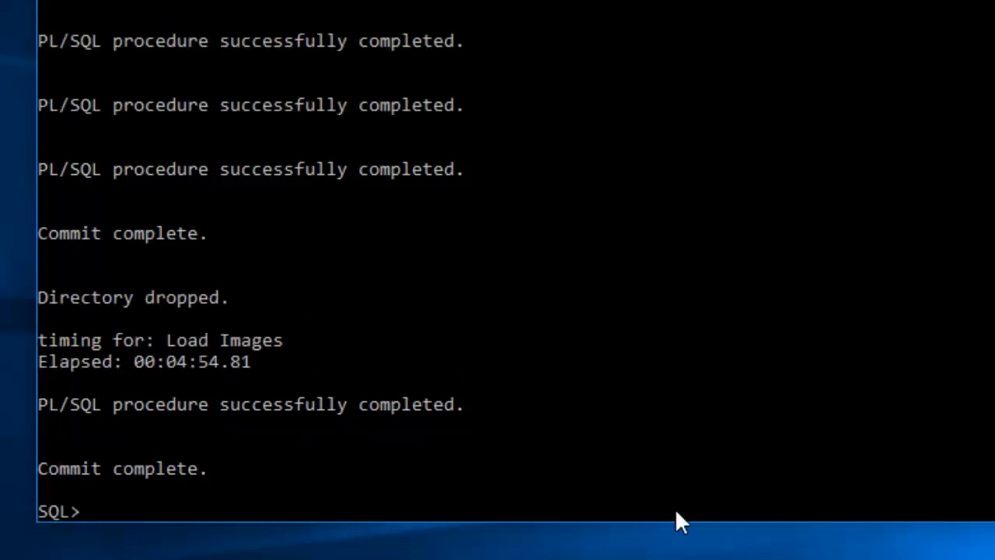
mouse_move(871, 311)
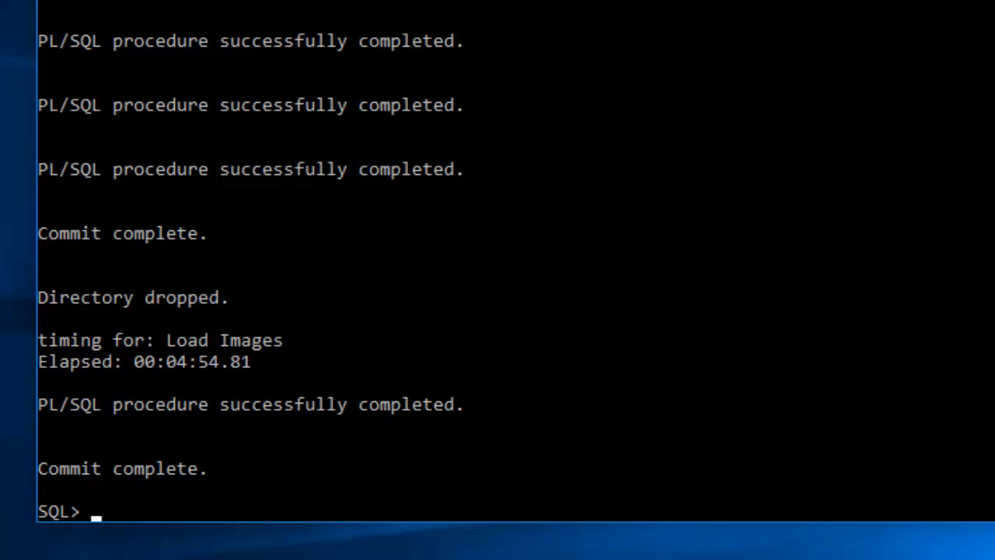
scroll(up, 3)
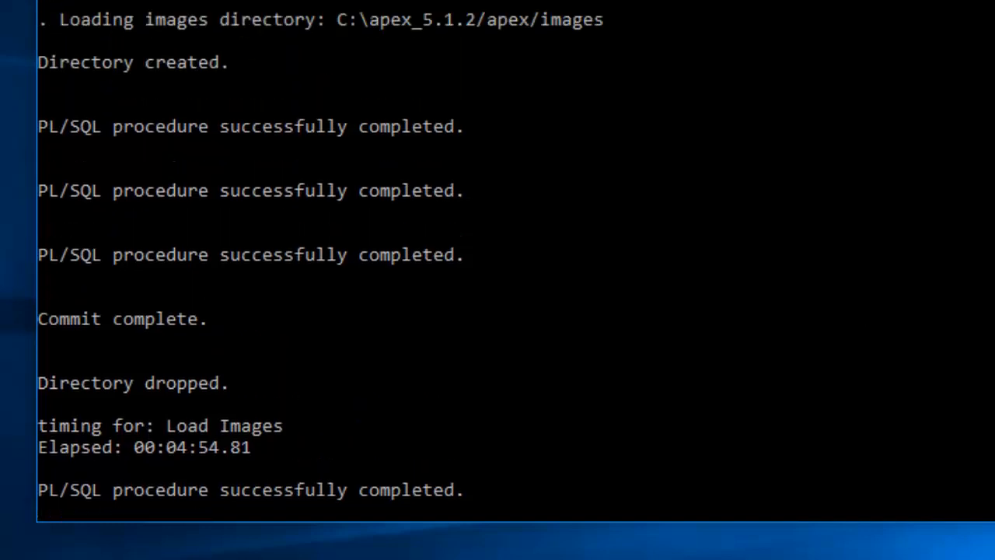
scroll(down, 3)
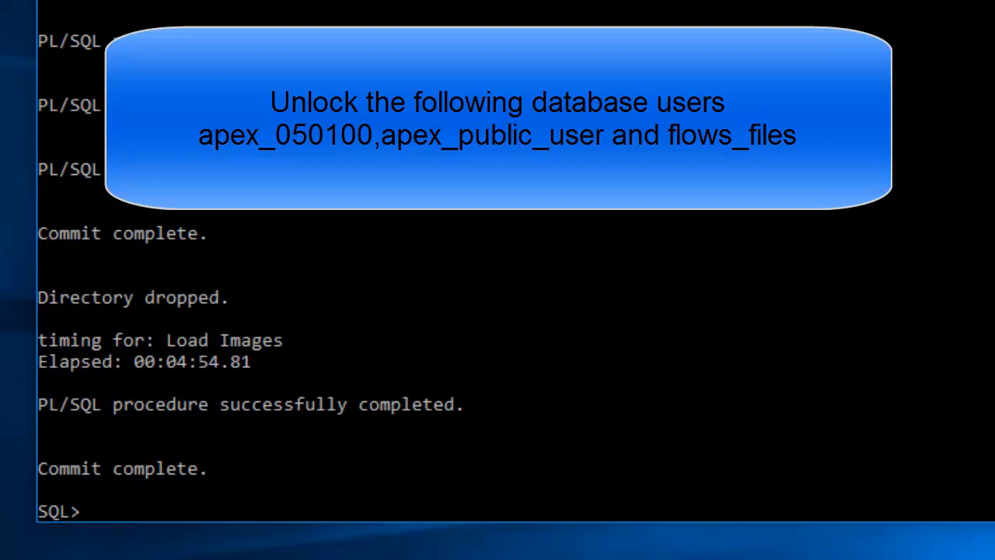
text(alter us)
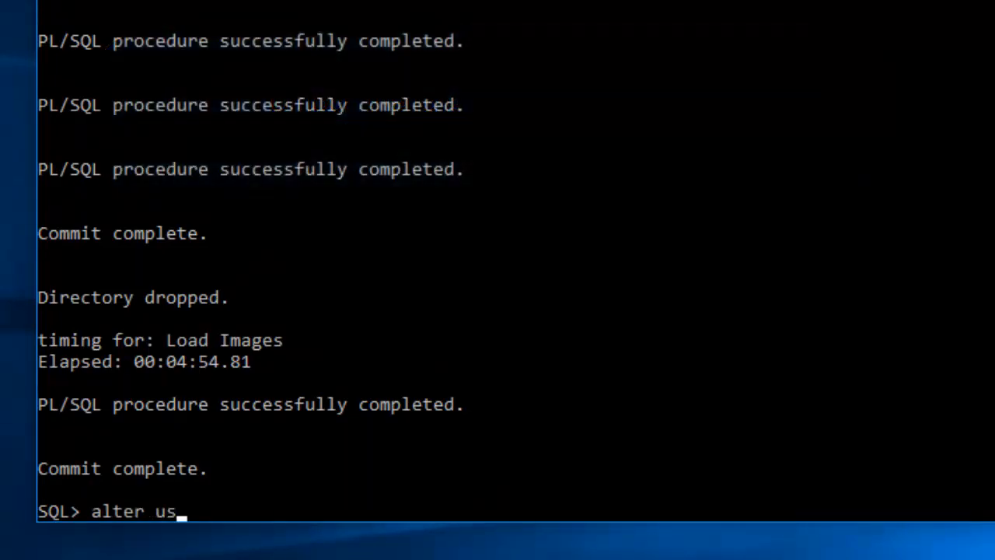
text(er a)
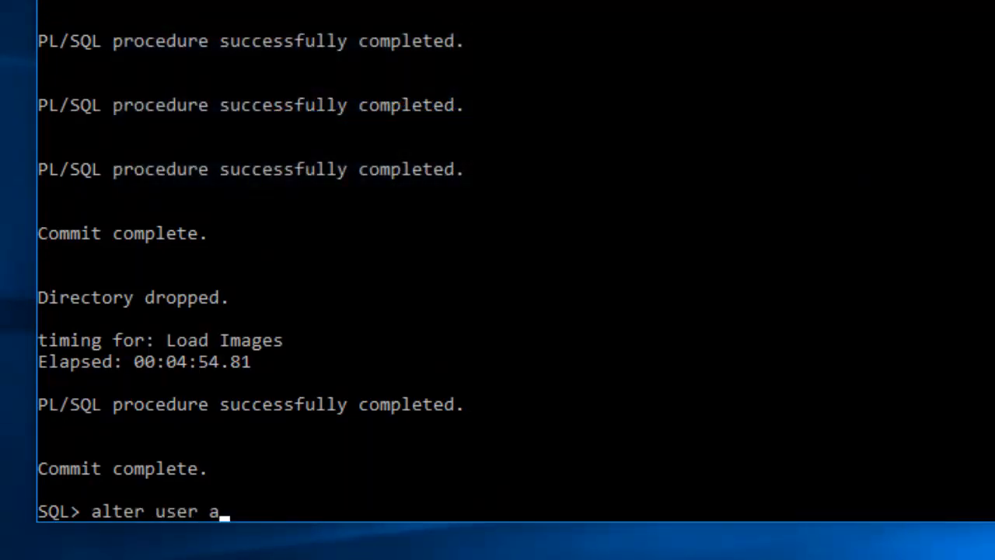
text(pex_p)
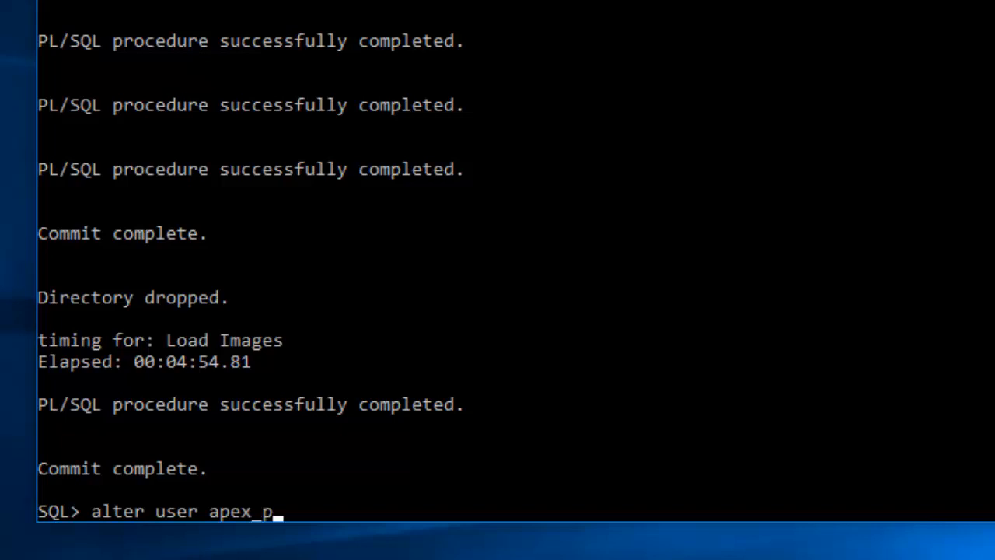
text(ublic)
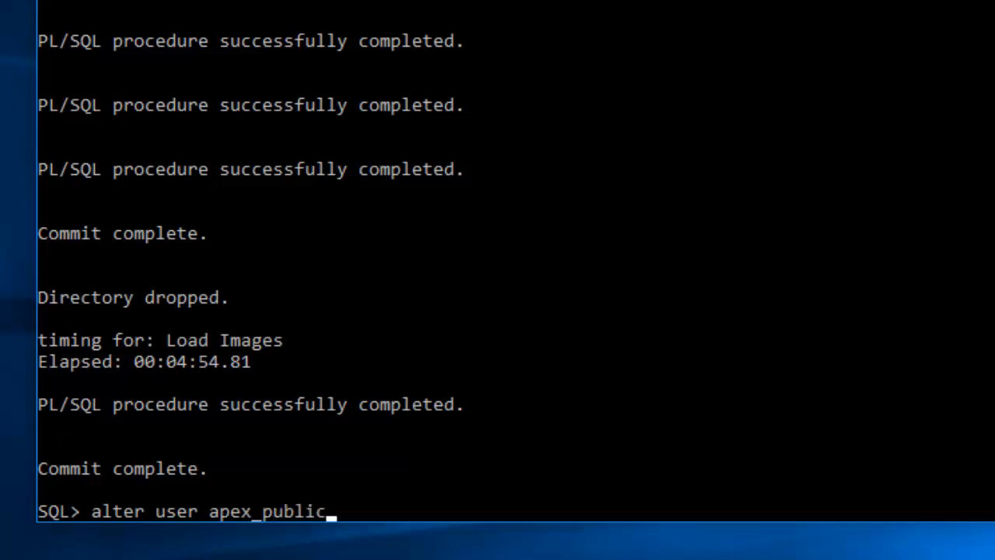
text(_user)
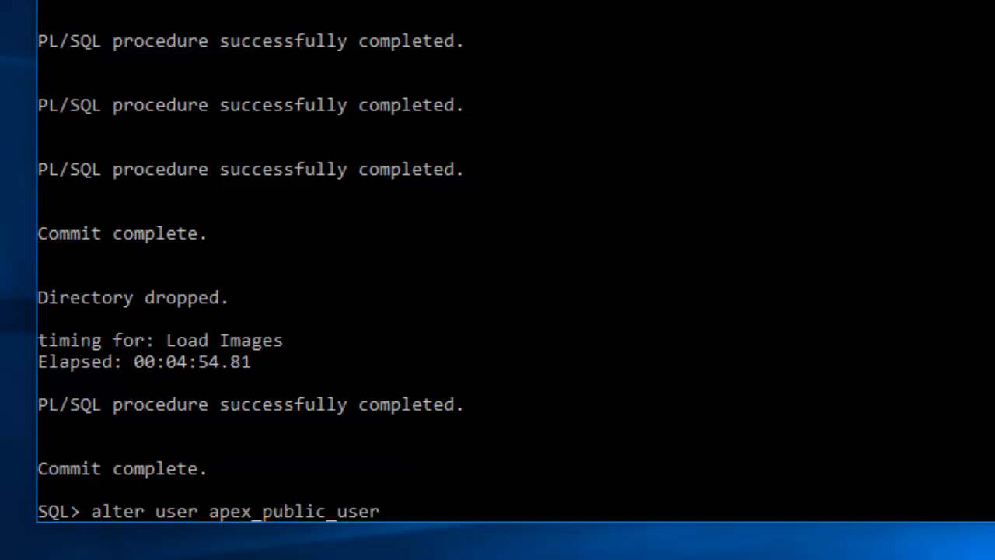
text(account)
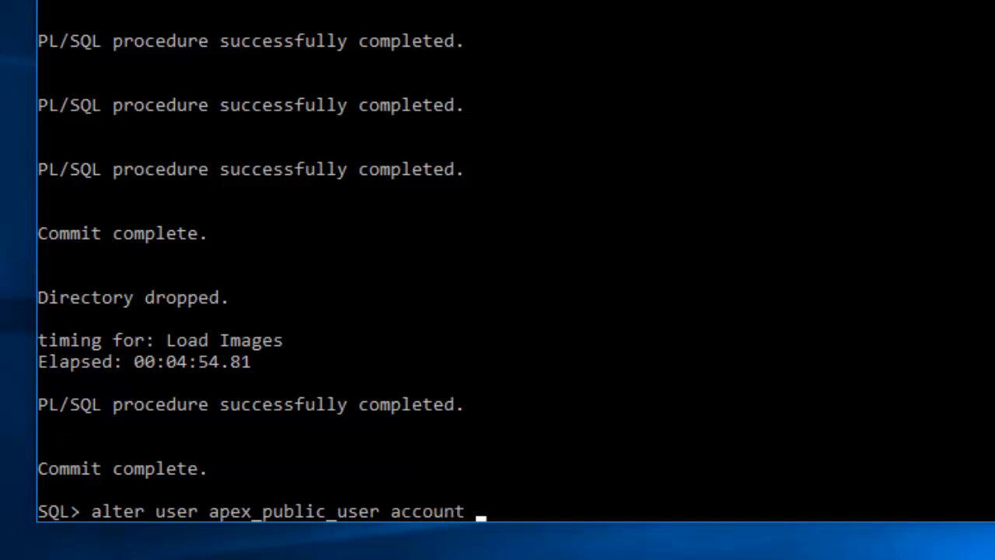
text(unlock)
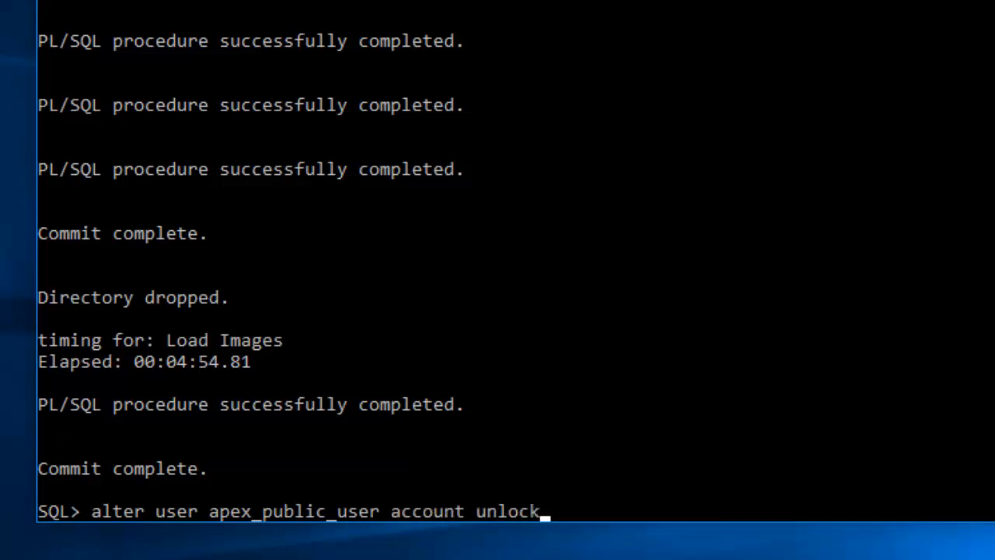
text(ide)
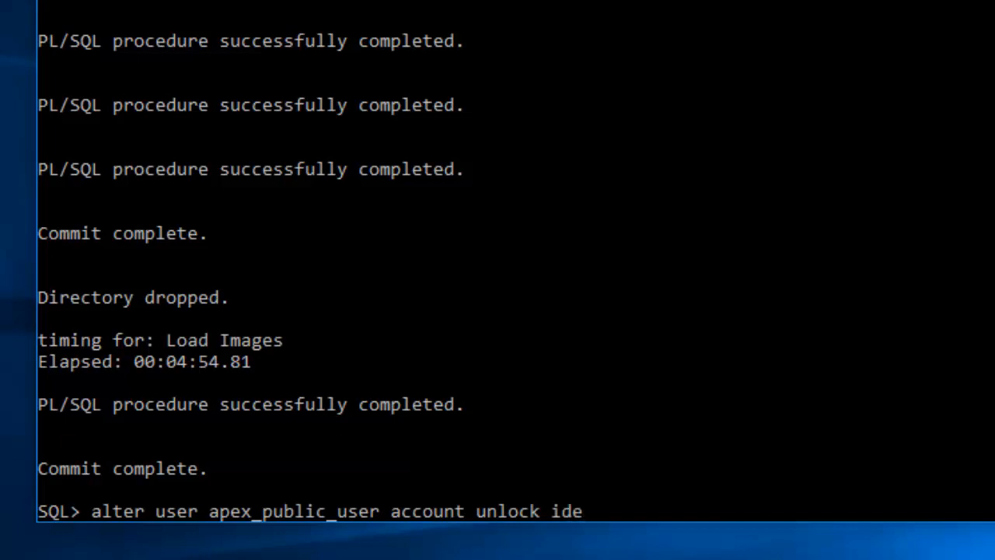
text(ntified b)
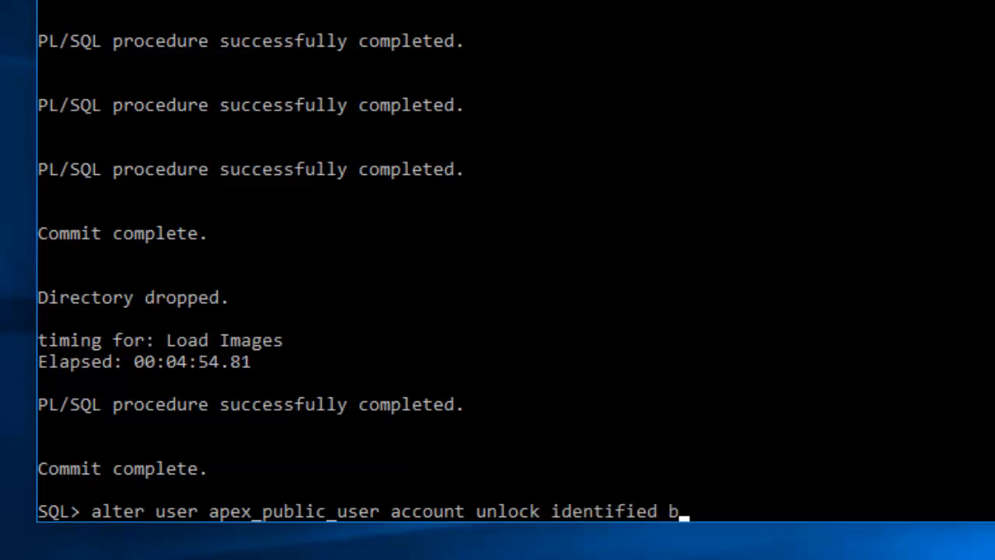
text(y)
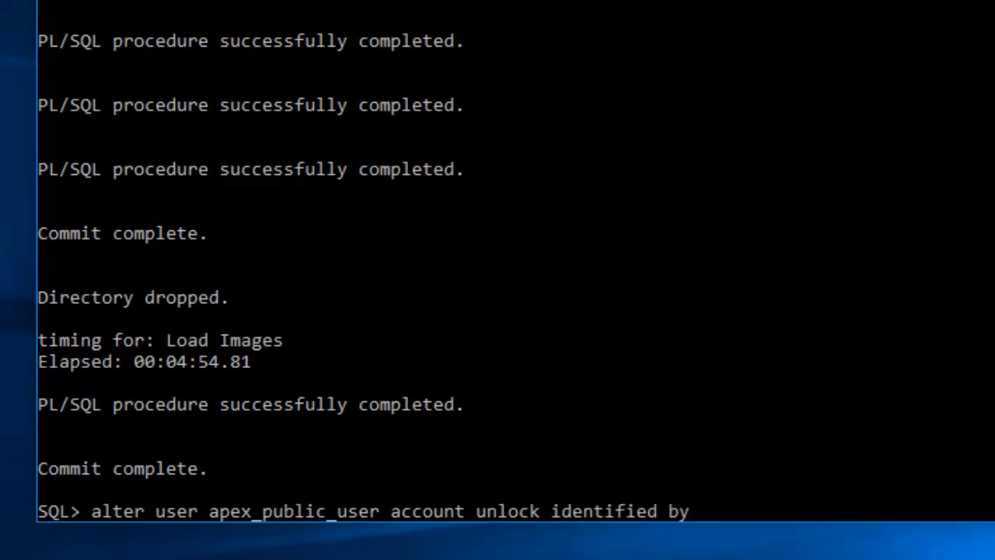
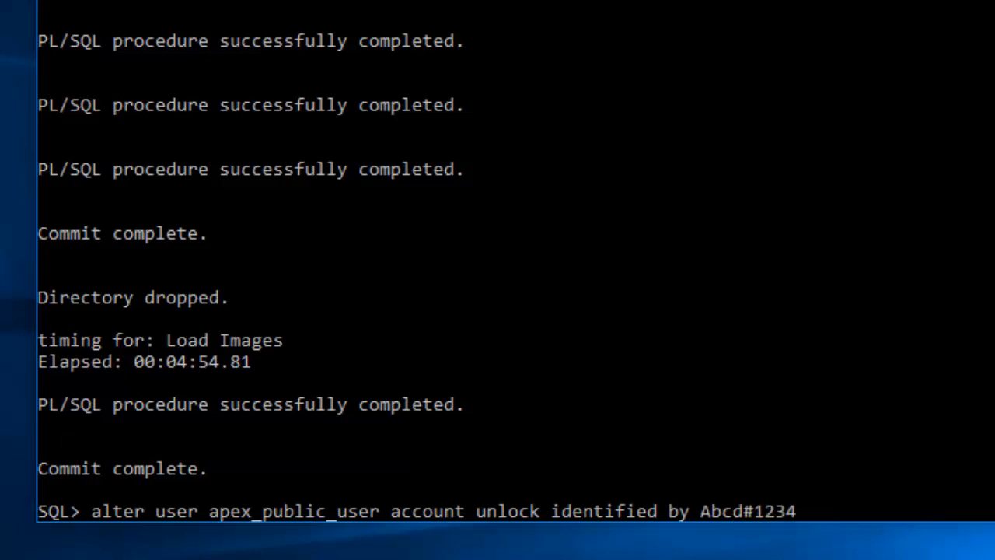
text(;)
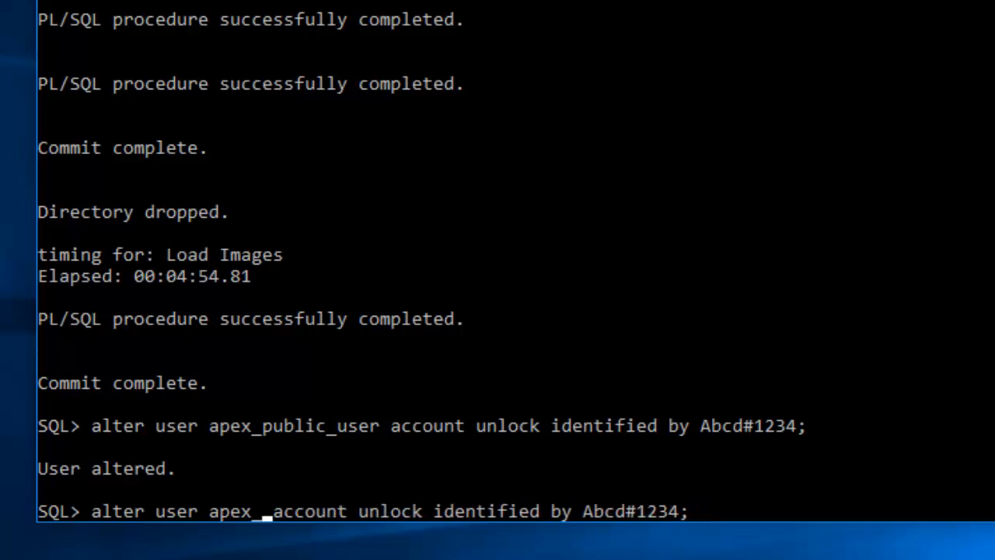
mouse_move(345, 529)
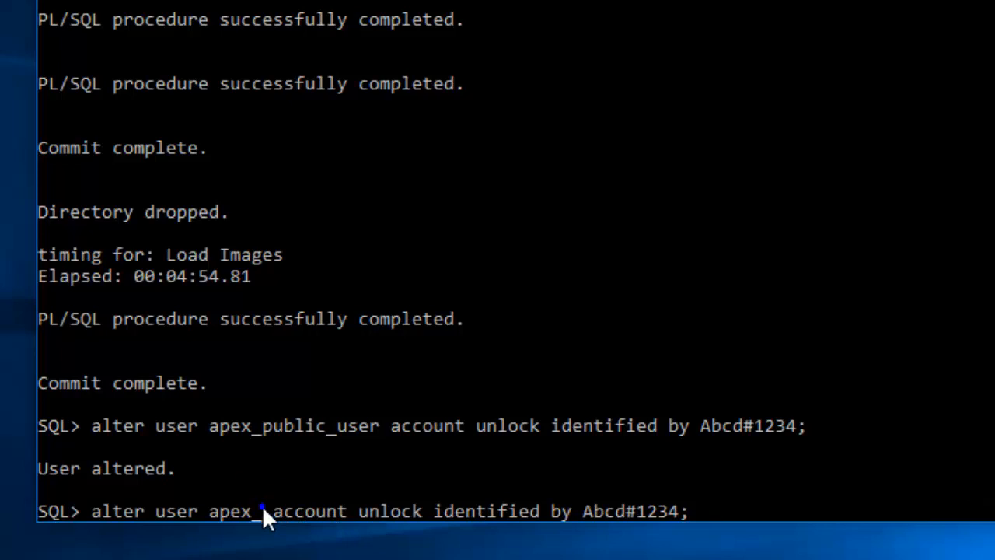
mouse_move(280, 532)
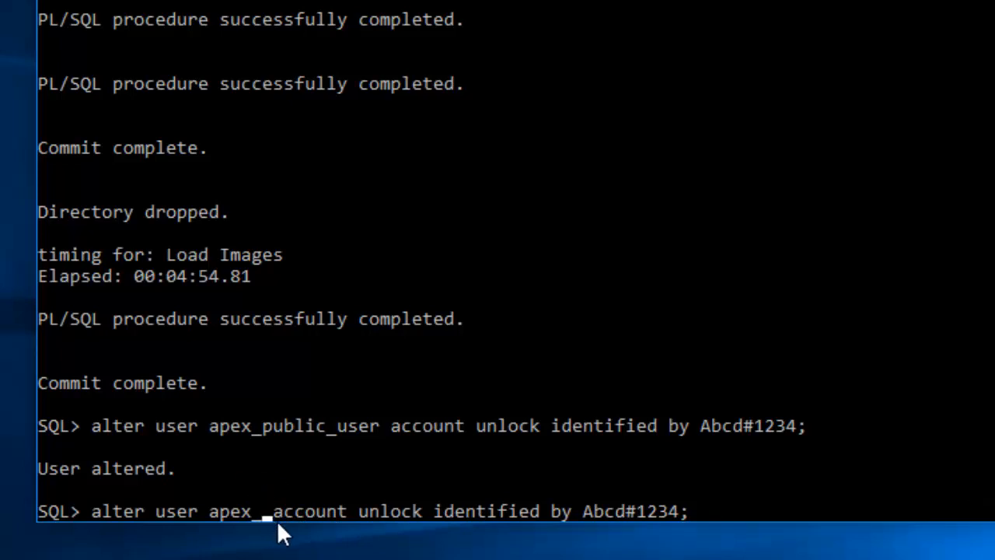
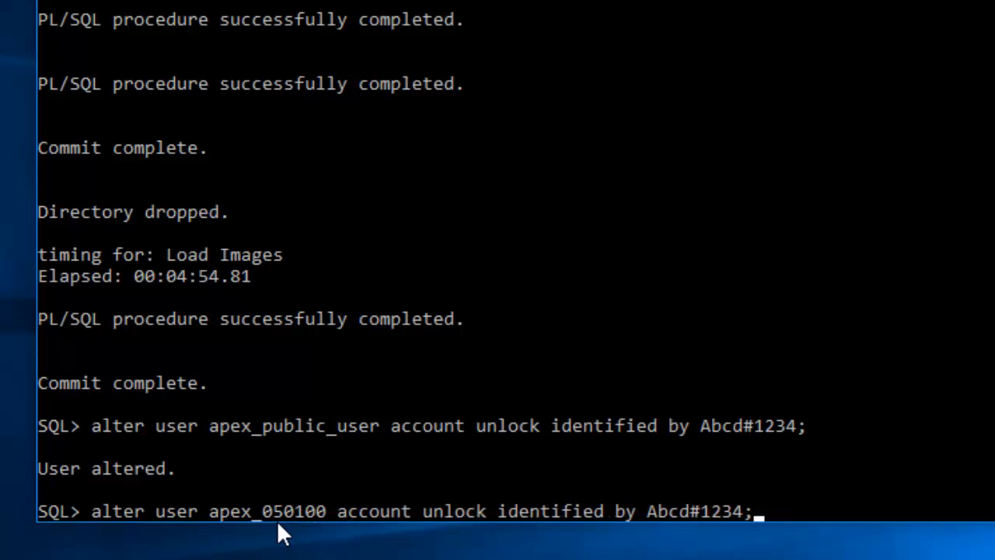
key(Return)
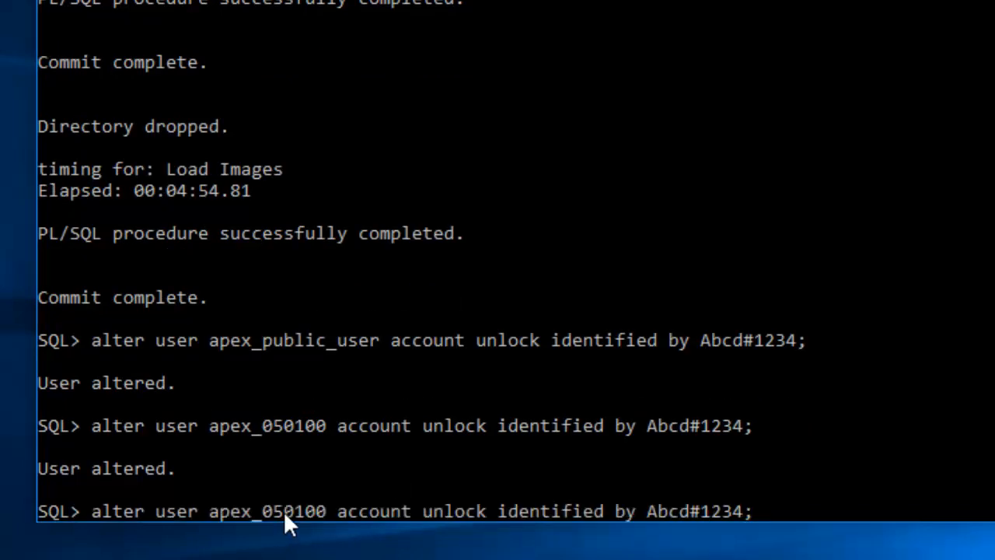
mouse_move(455, 388)
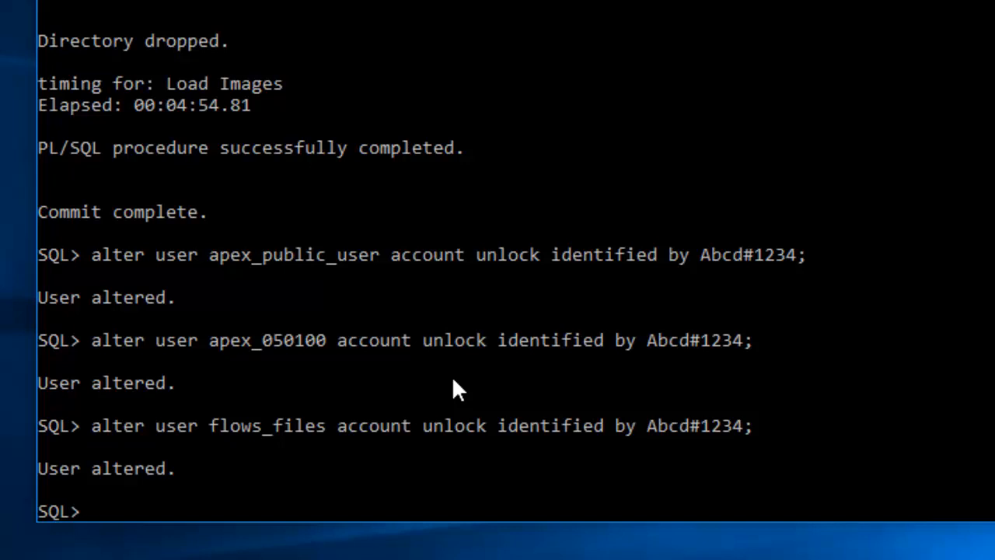
Query 'select dbms_xdb.gethttpport from dual', which returns port 0
text(select db)
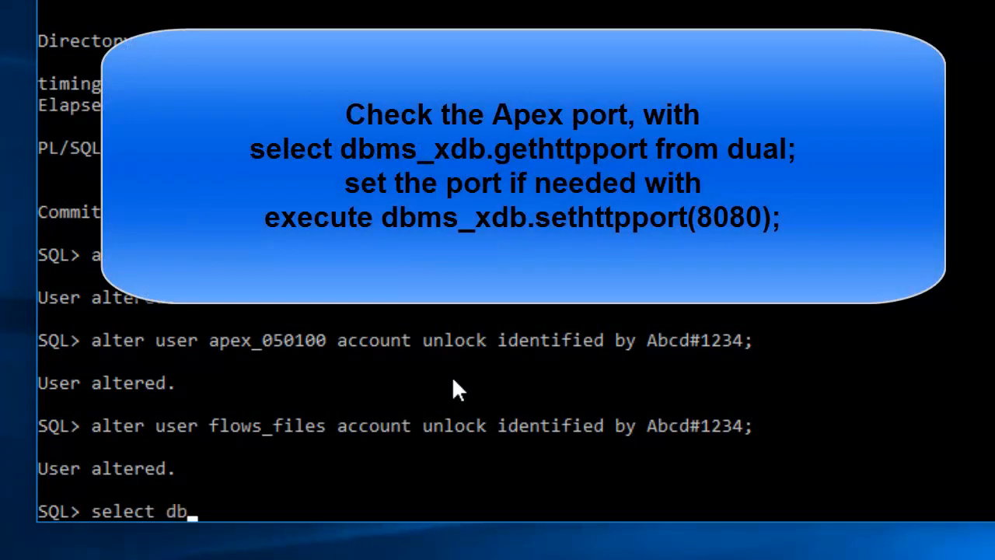
text(ms)
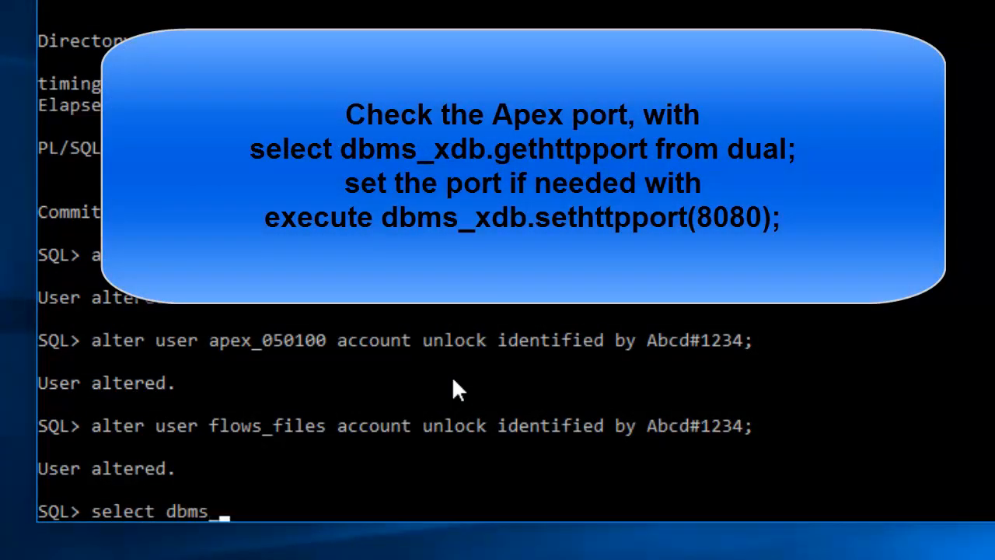
text(_xdb)
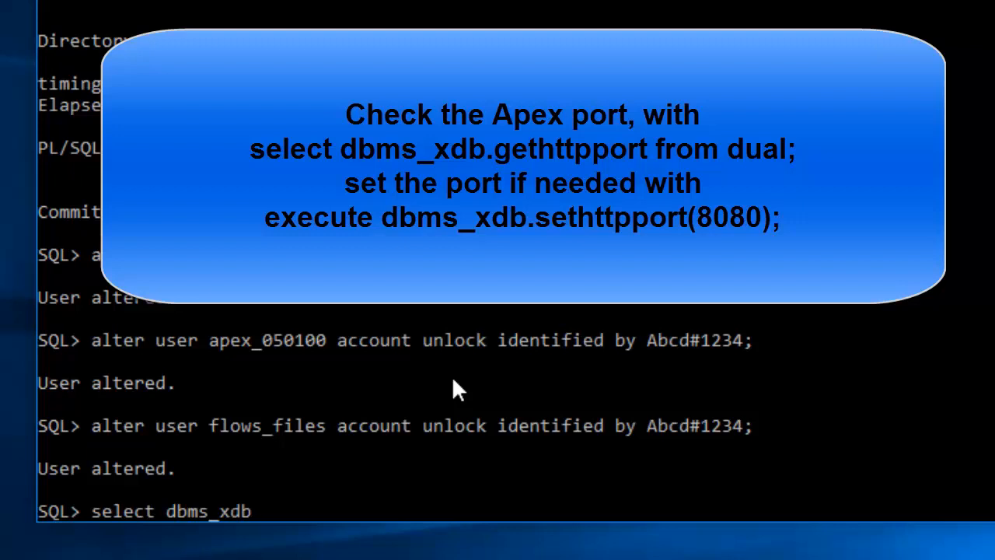
text(.)
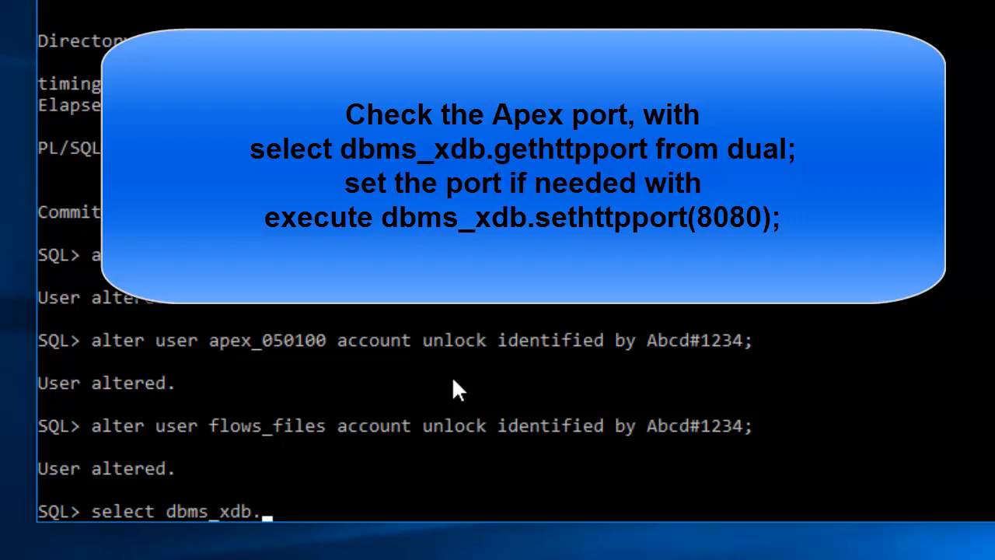
text(get)
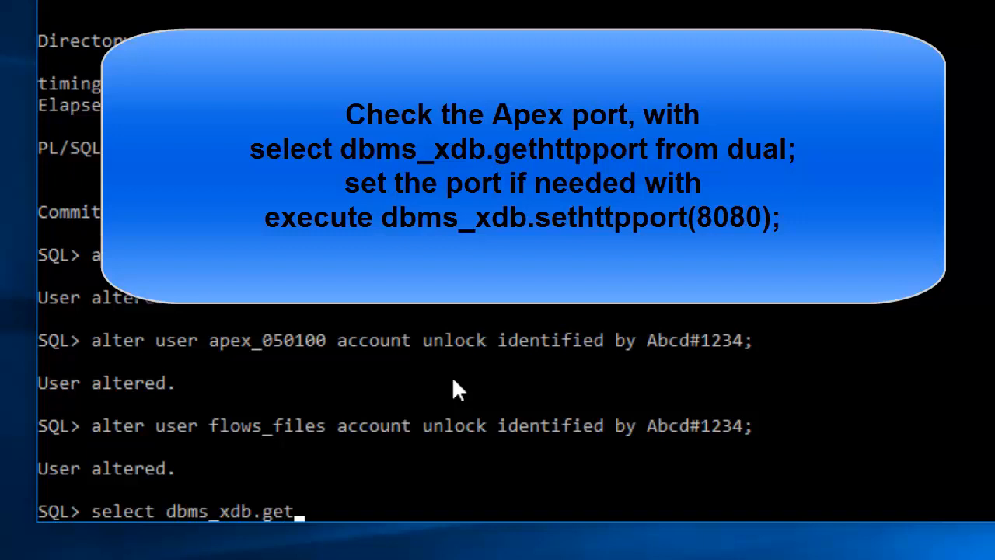
text(htt)
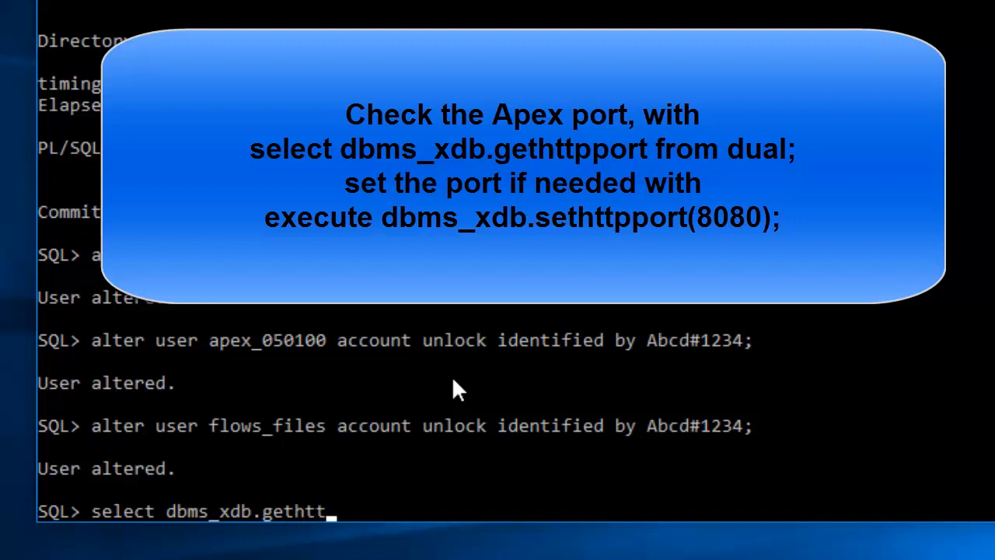
text(pport)
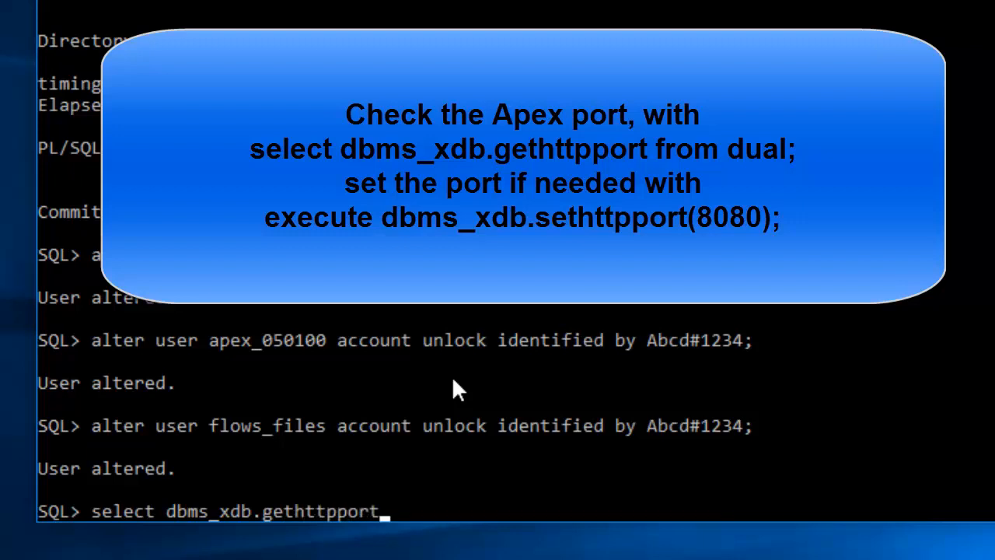
text(f)
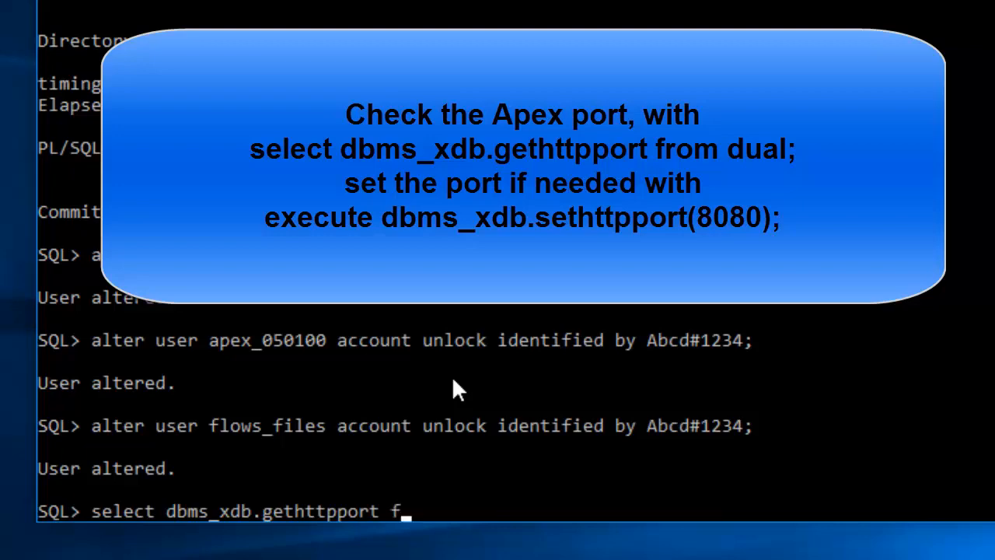
text(rom dual;)
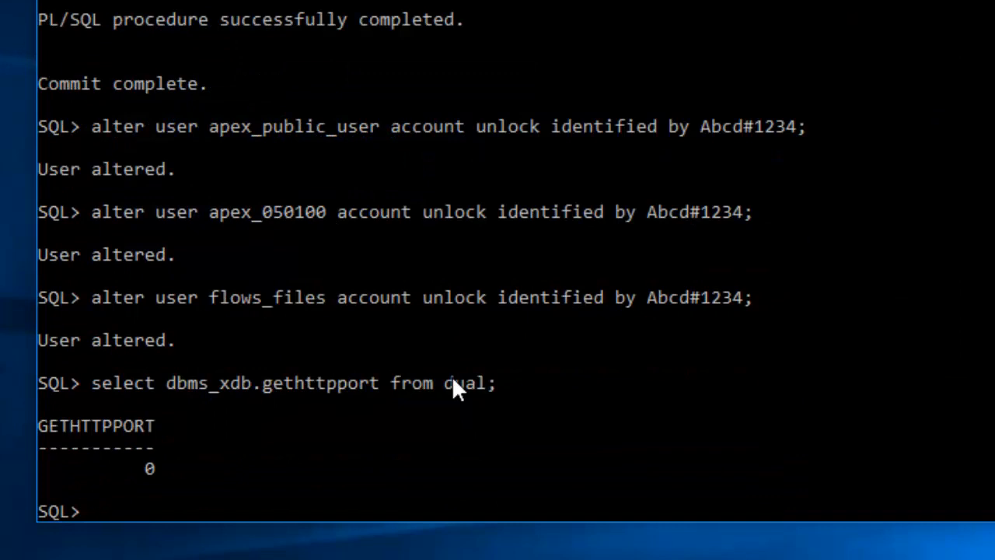
Run dbms_xdb.sethttpport(8080) and re-query gethttpport to confirm 8080
text(e)
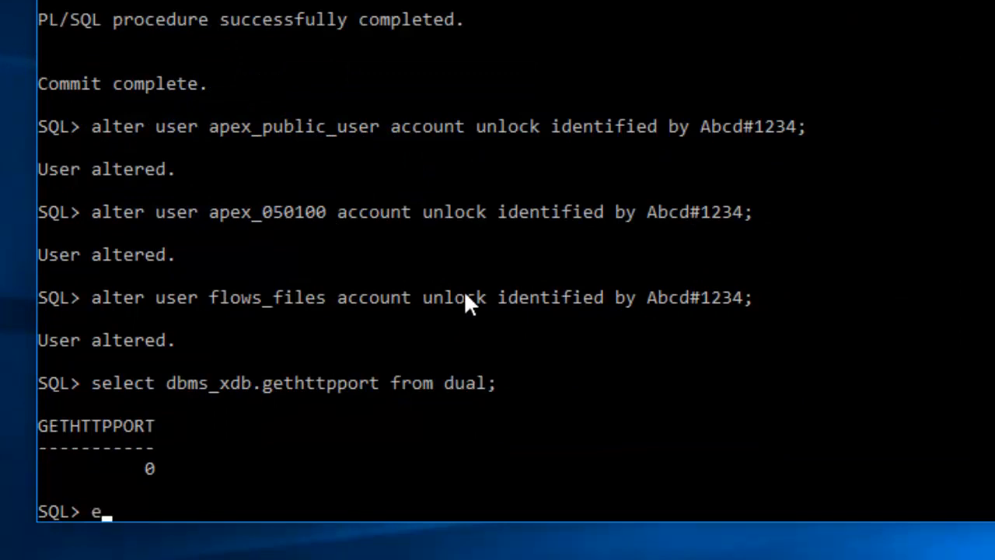
text(xe)
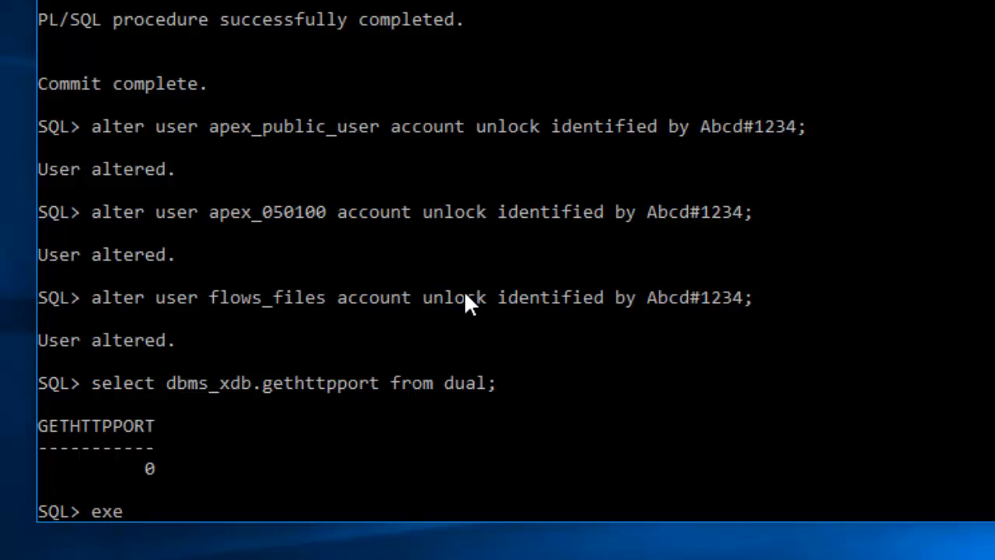
text(cute)
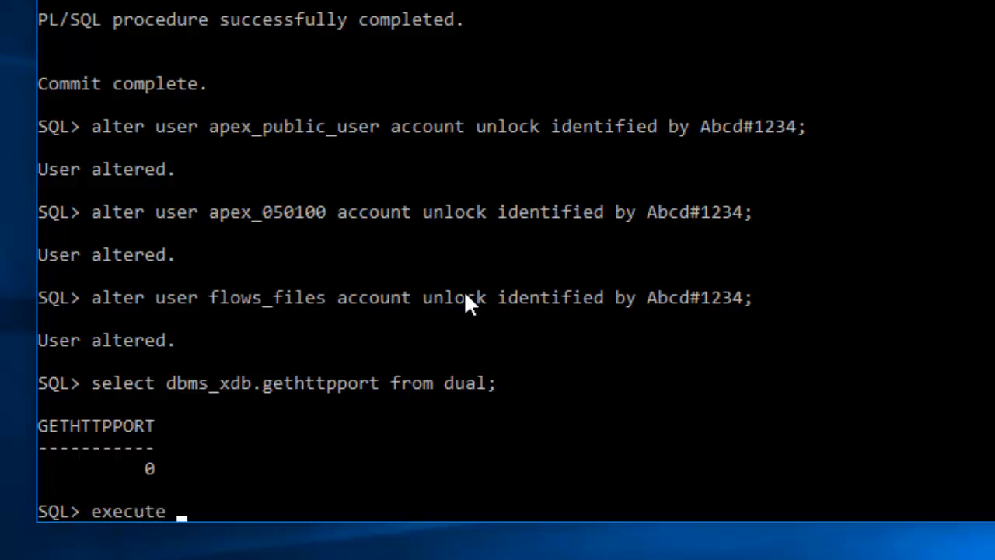
mouse_move(175, 388)
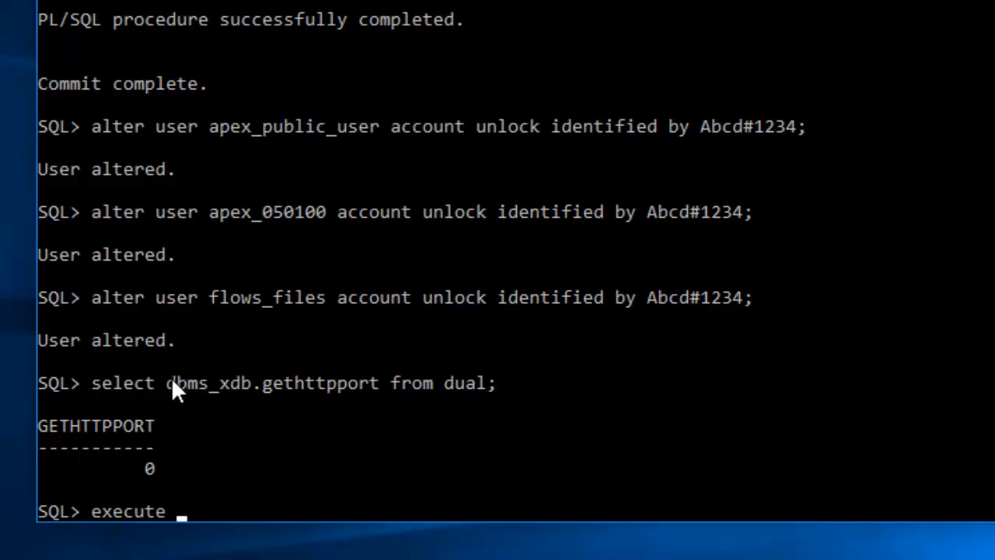
text(d)
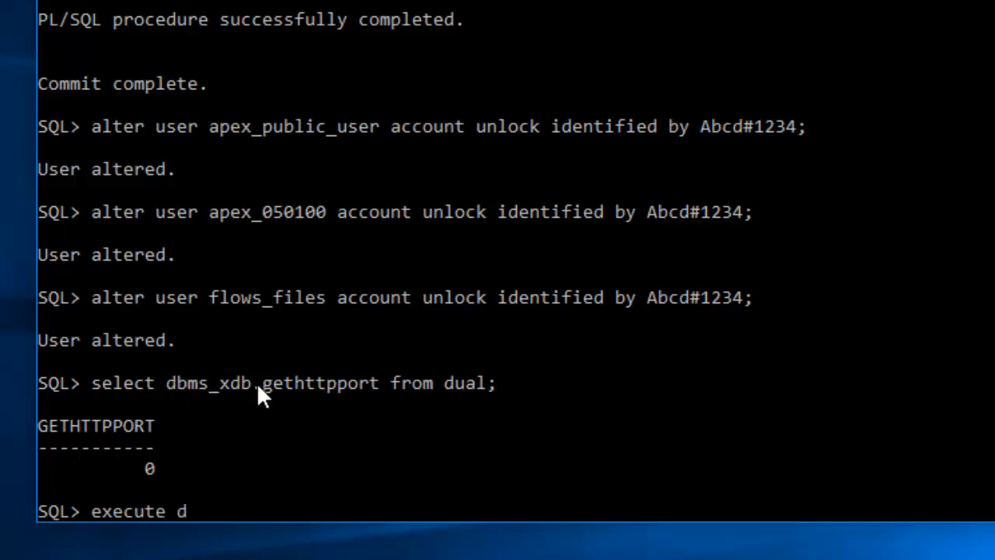
text(bms)
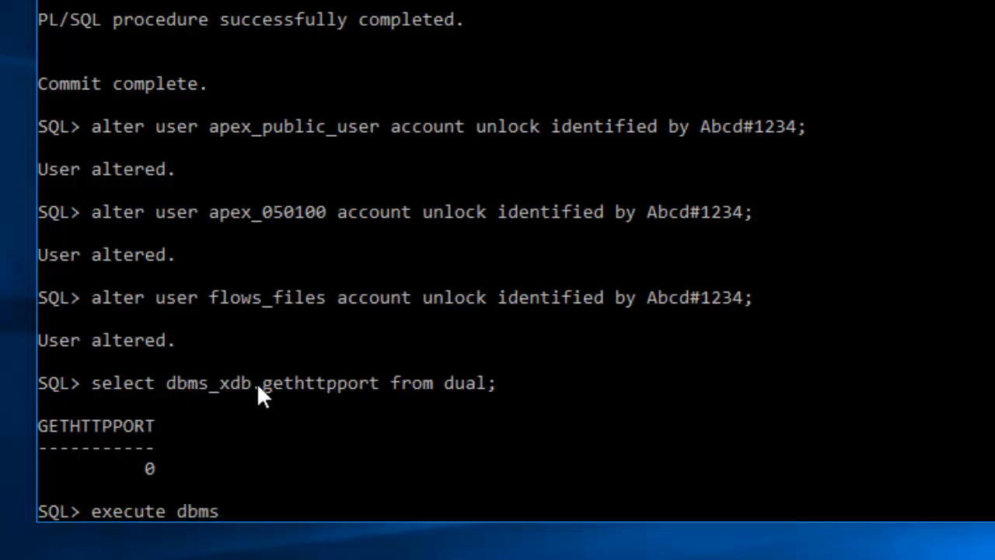
text(_xd)
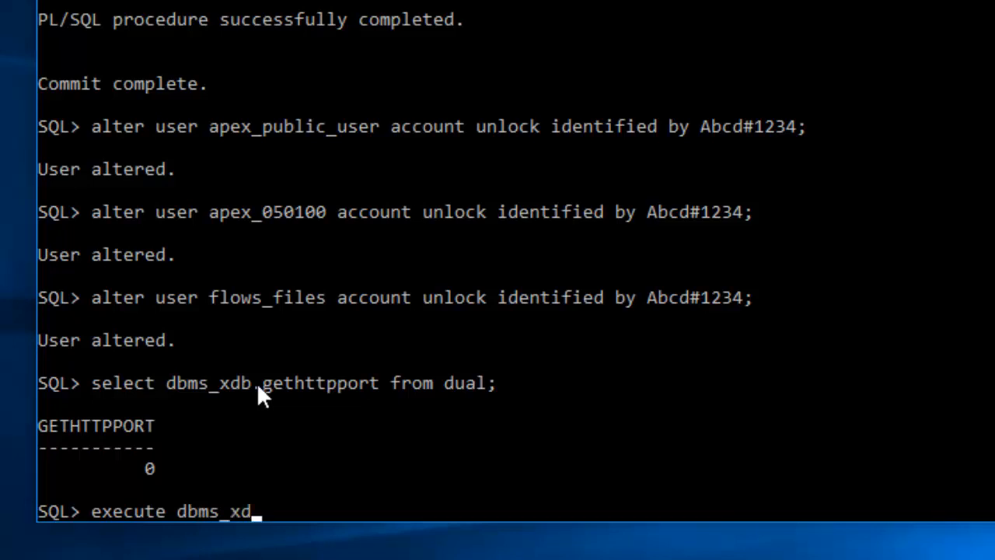
text(.se)
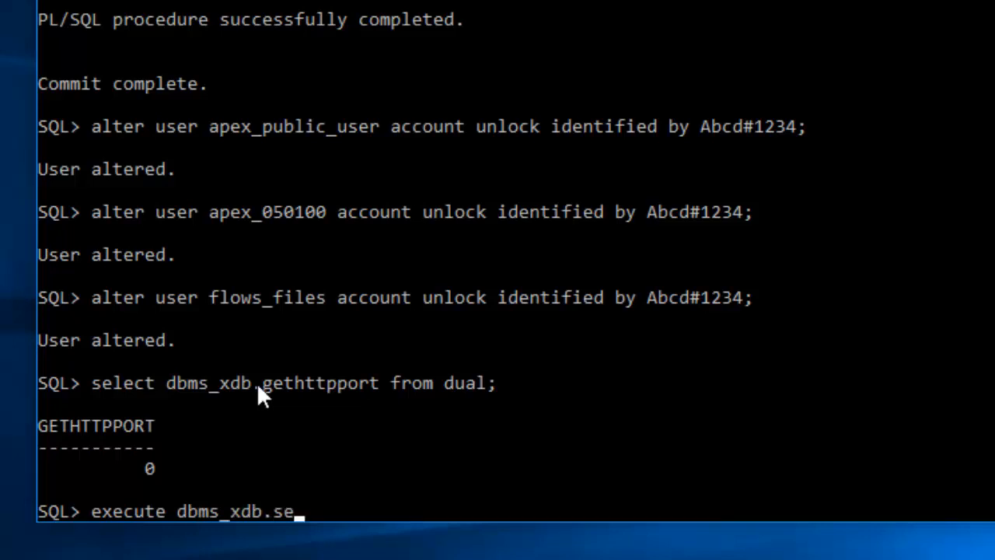
text(th)
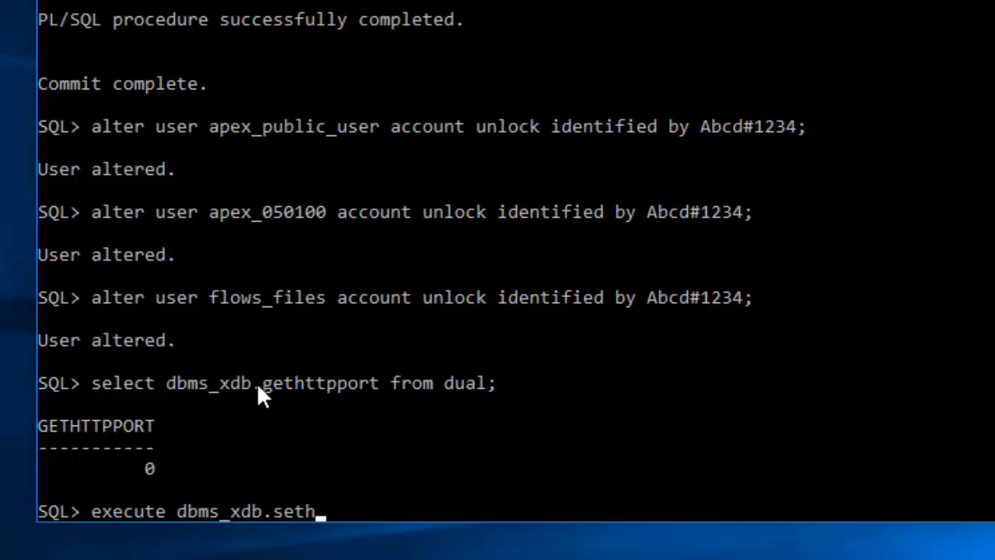
text(ttppo)
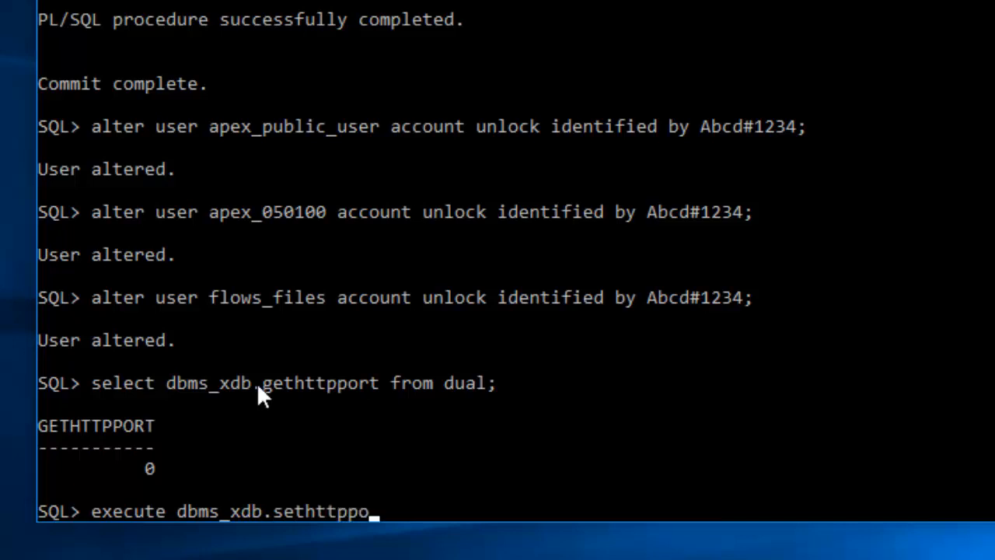
text(rt()
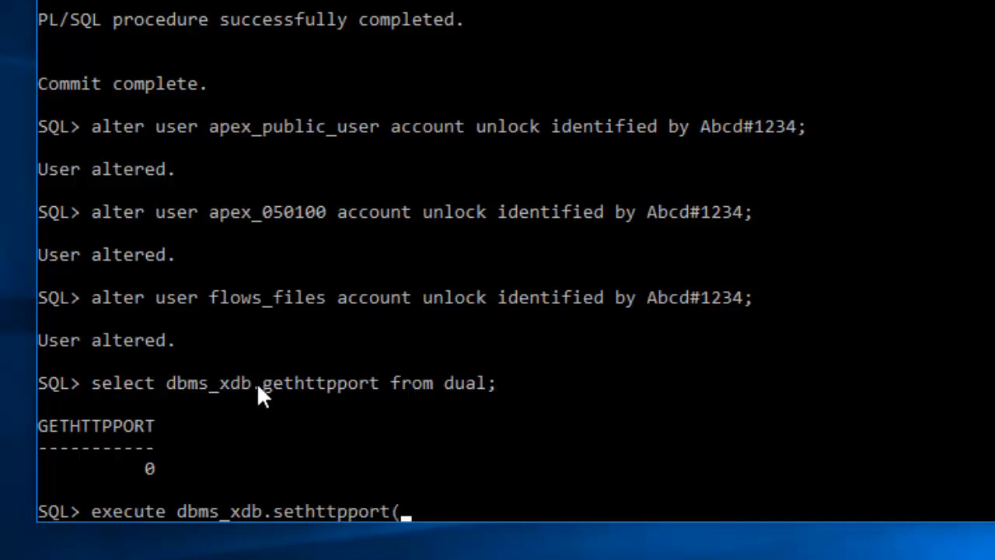
text(8080)
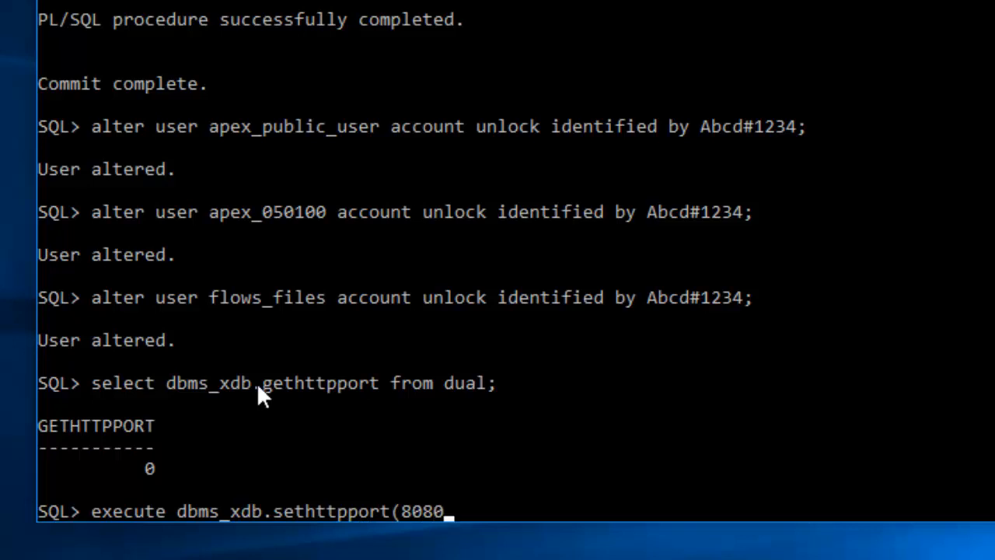
text();)
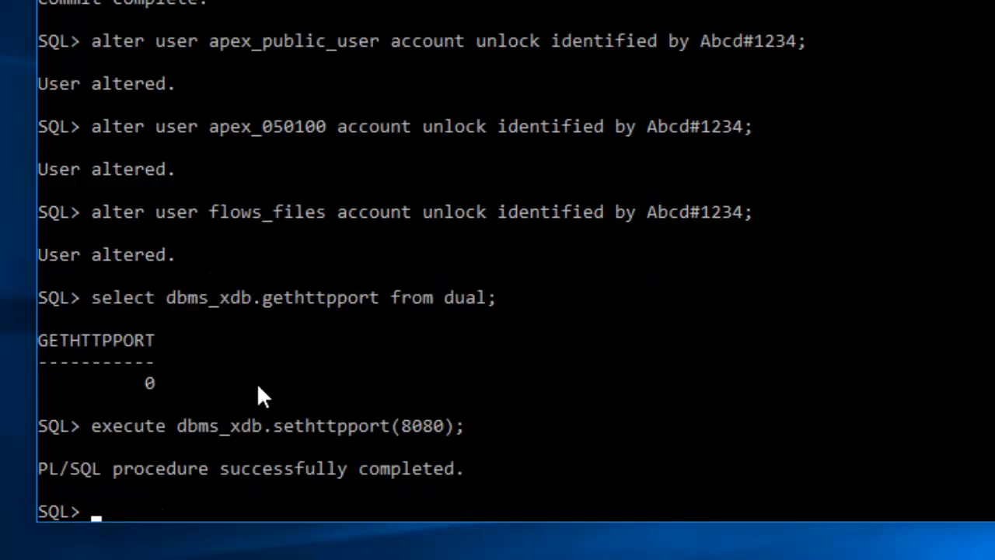
text(select dbms_xdb.gethttpport from dual;)
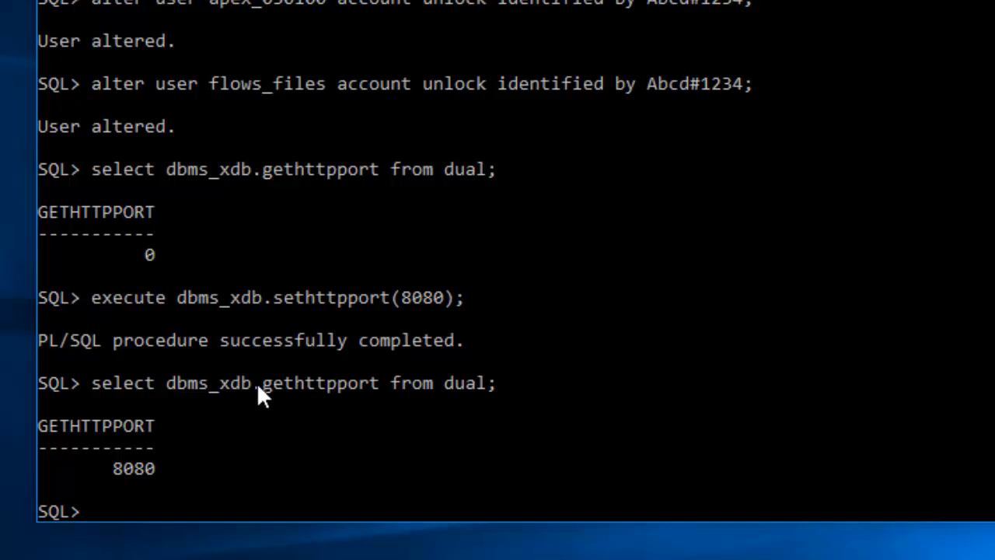
text(@)
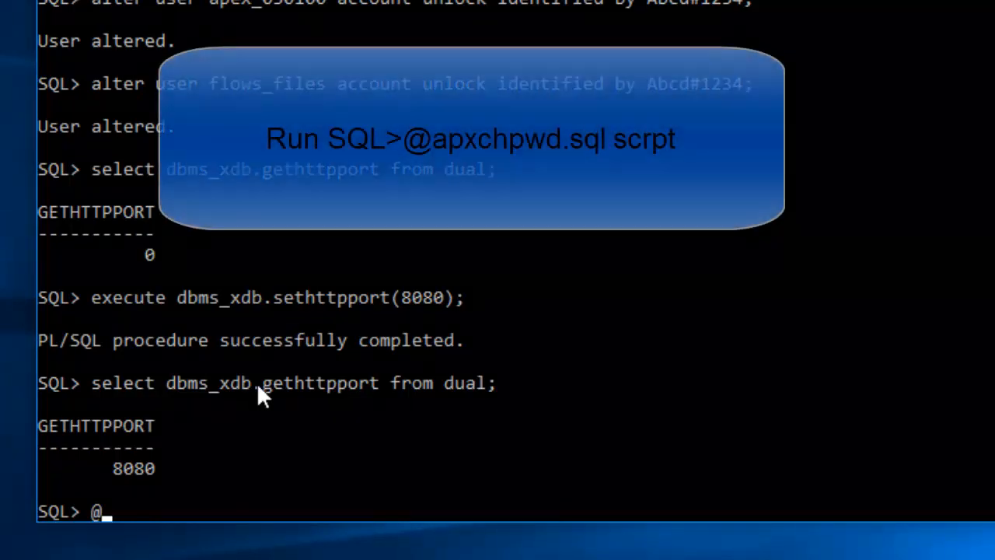
text(c)
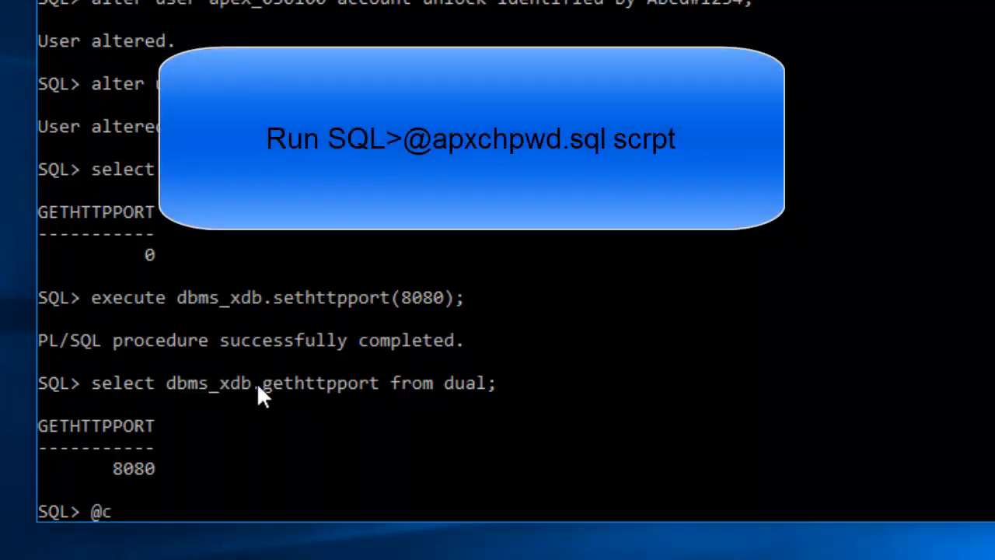
key(Backspace)
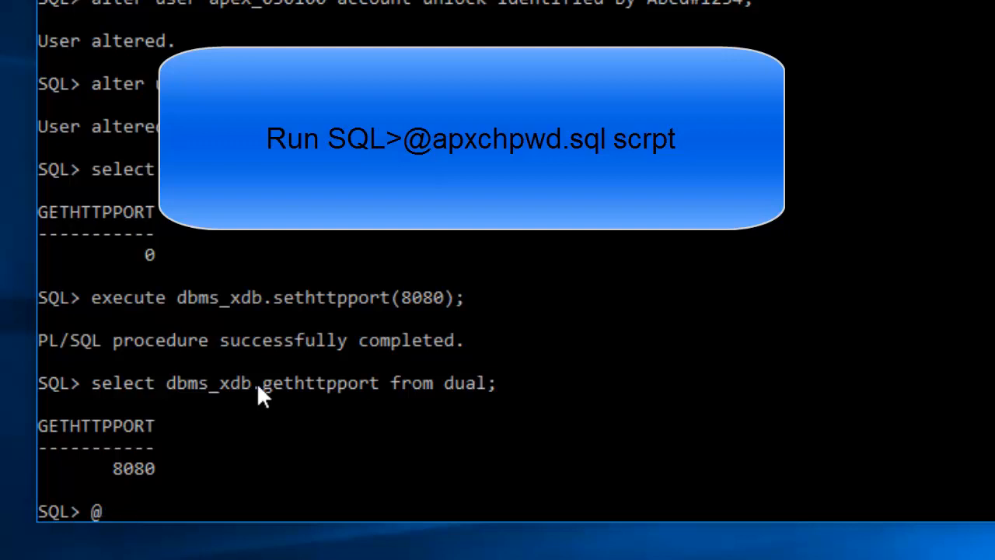
text(apxch)
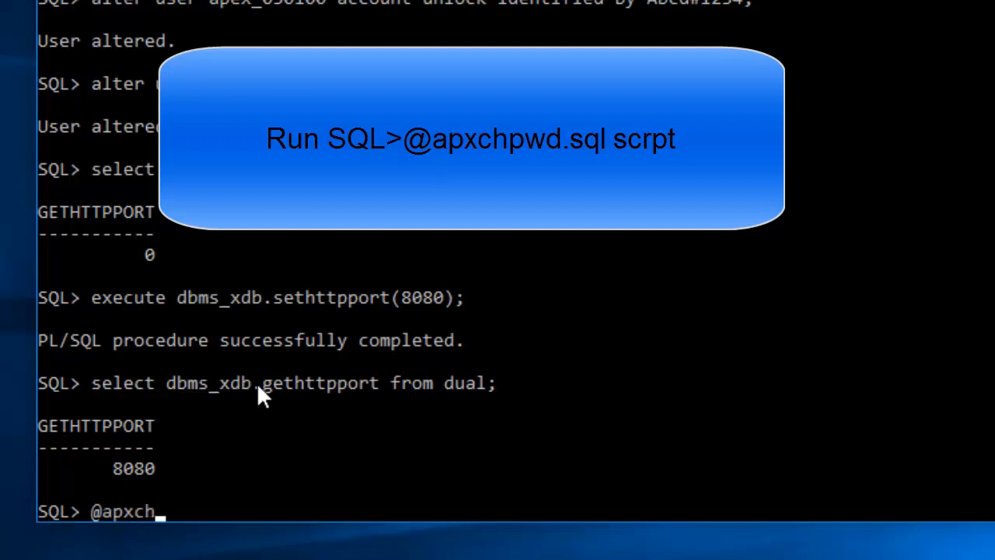
text(pwd.sql)
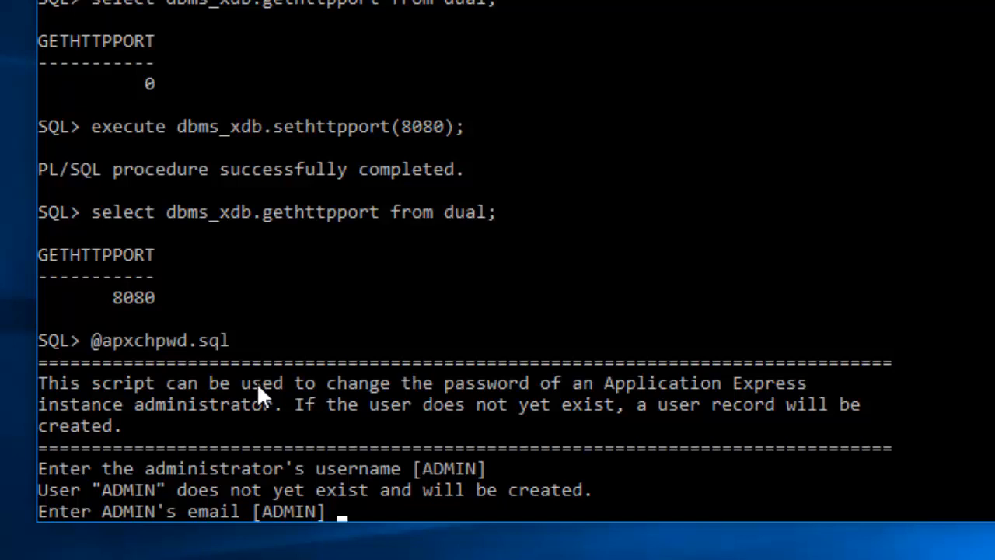
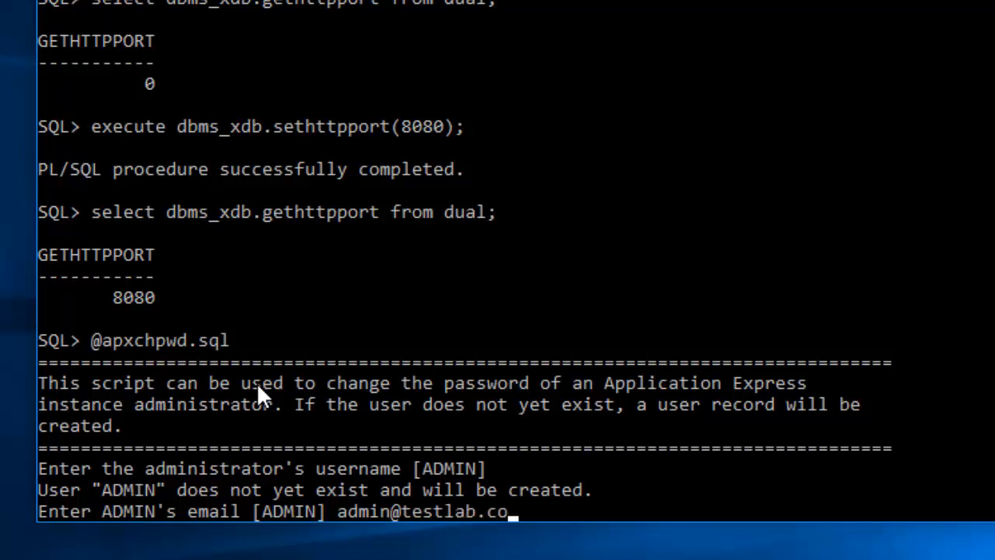
key(Return)
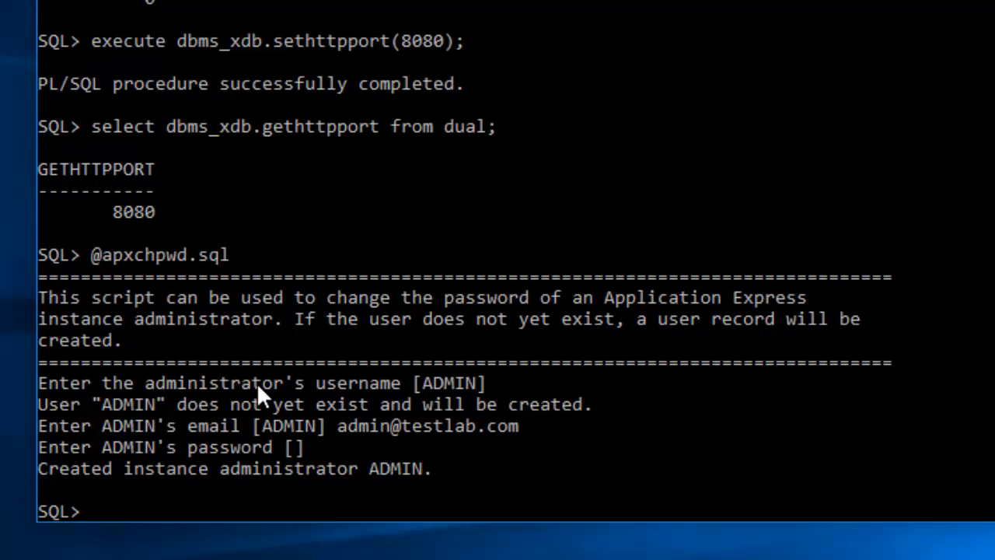
mouse_move(261, 397)
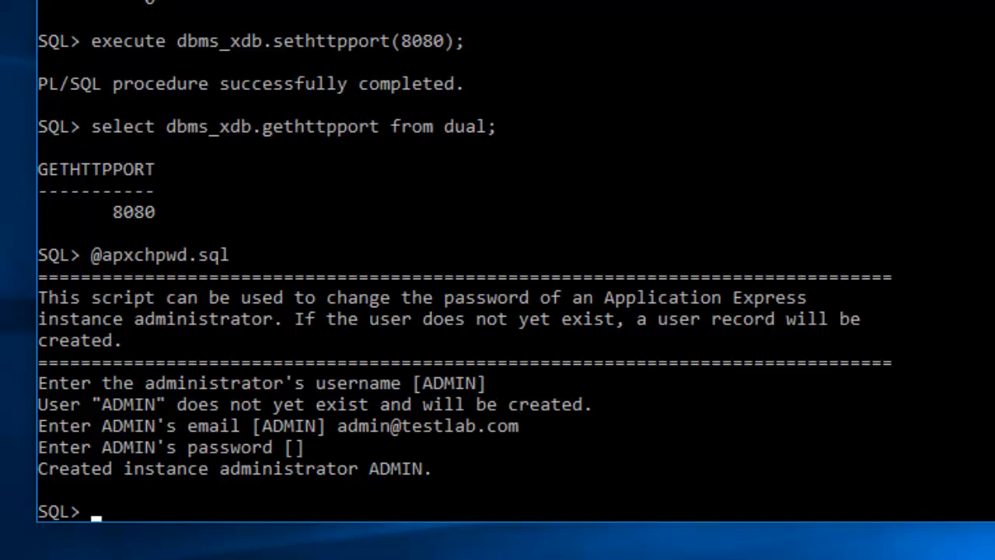
click(341, 546)
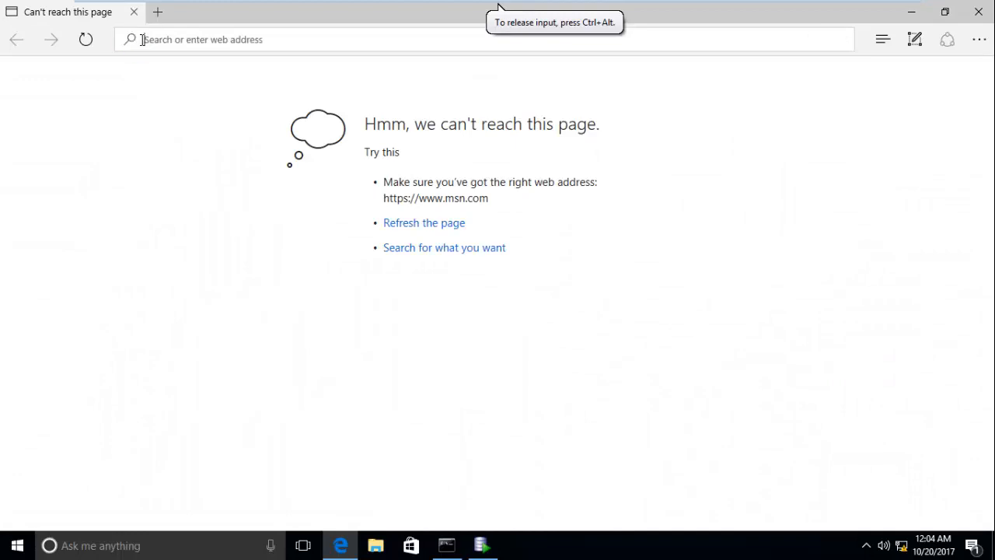
text(http://localhost:8080/apex/)
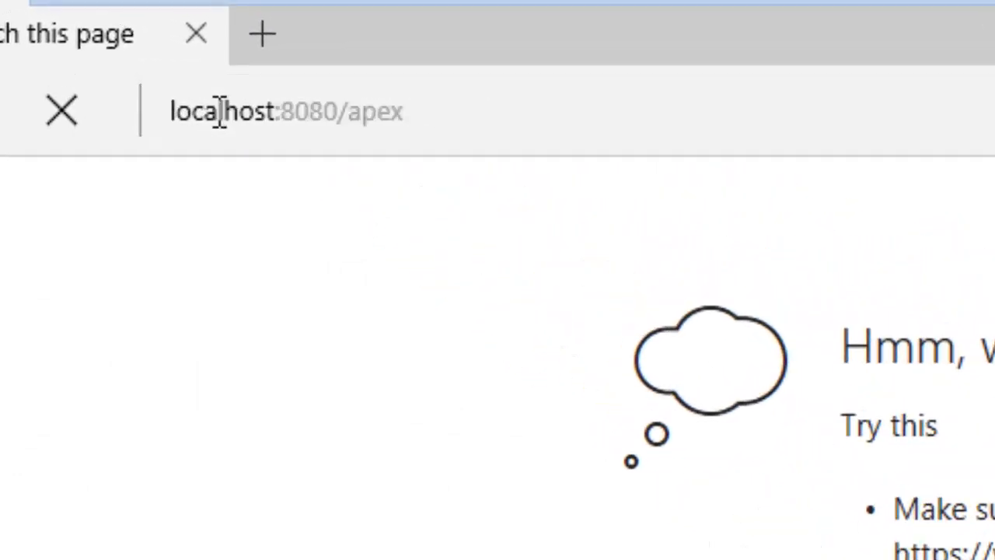
key(Return)
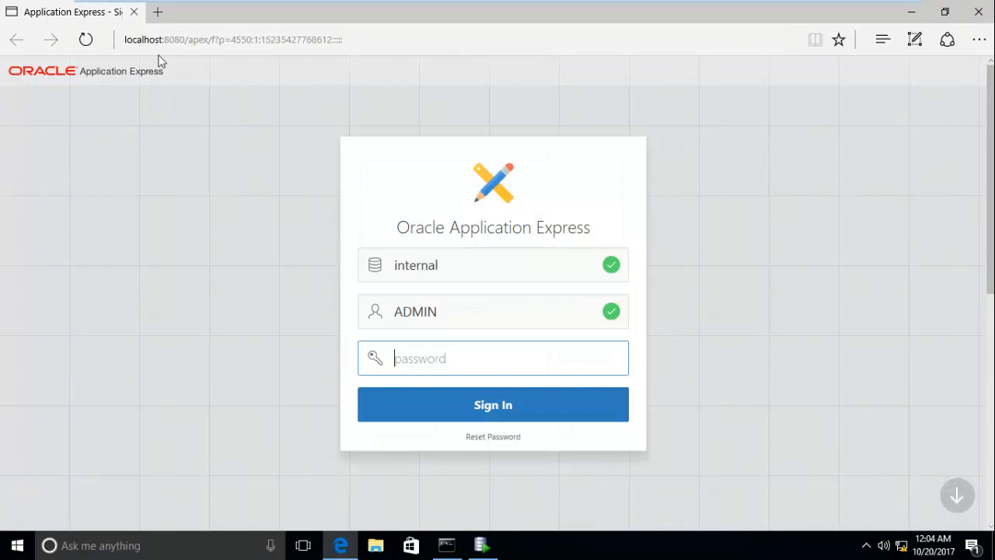
mouse_move(437, 317)
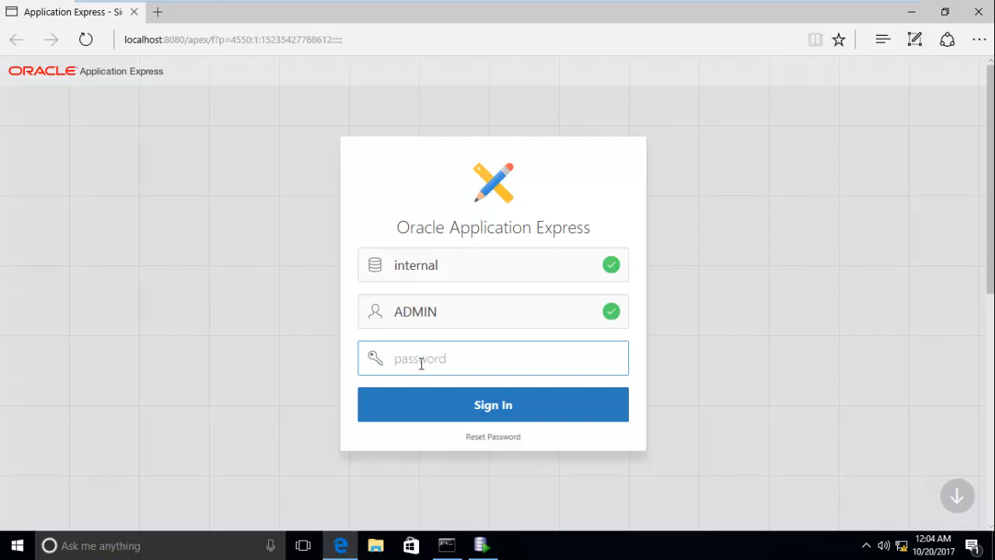
text(•)
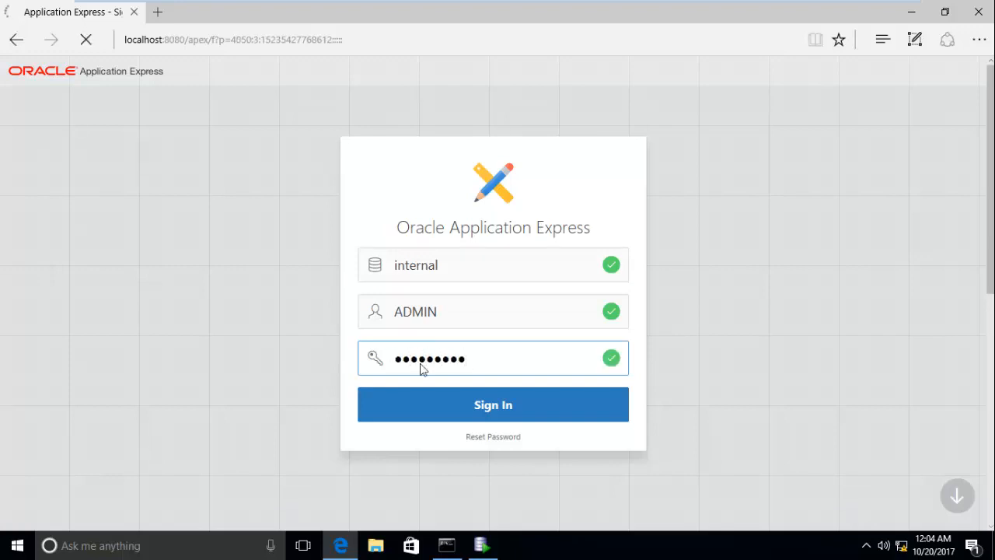
click(493, 404)
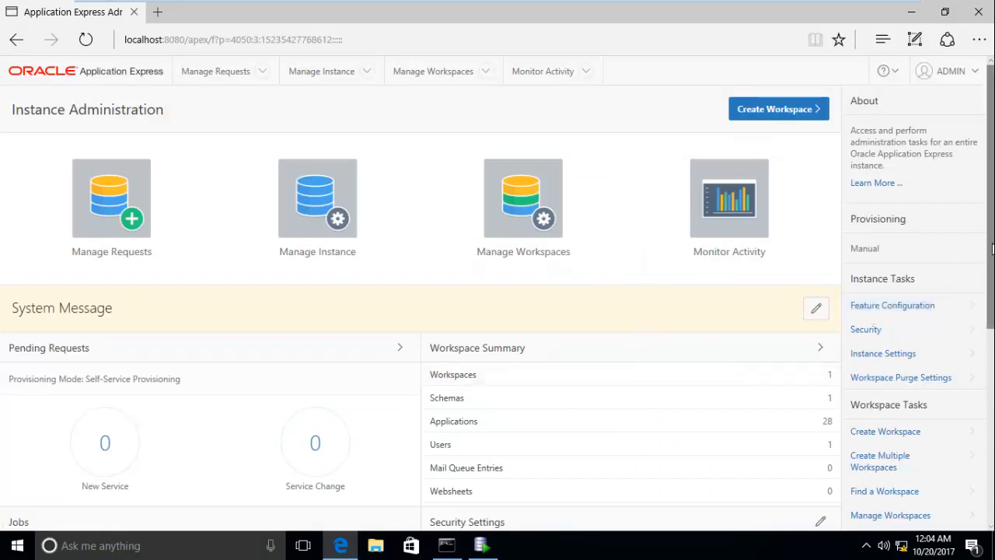
Check the footer shows Application Express 5.1.2.00.09, then go to Manage Workspaces
scroll(down, 3)
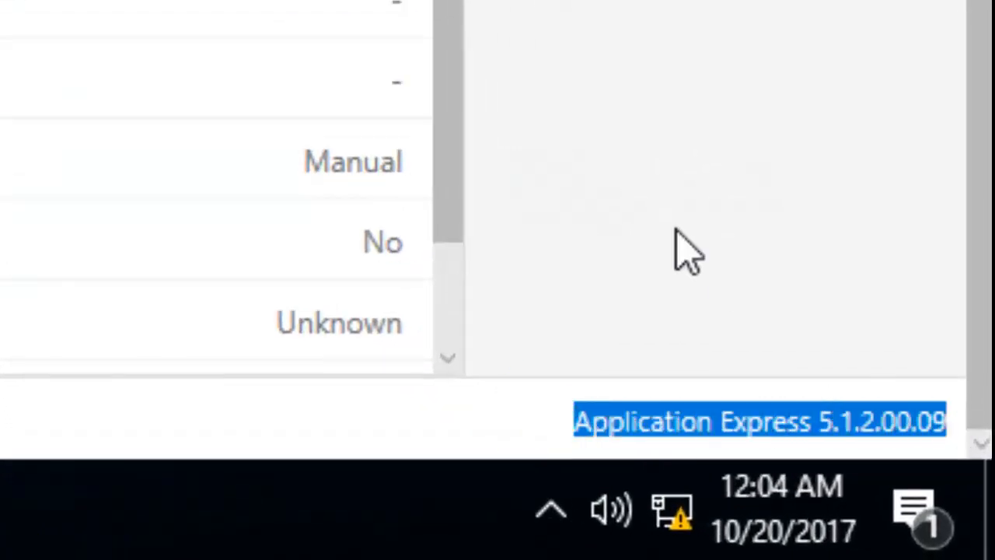
click(684, 249)
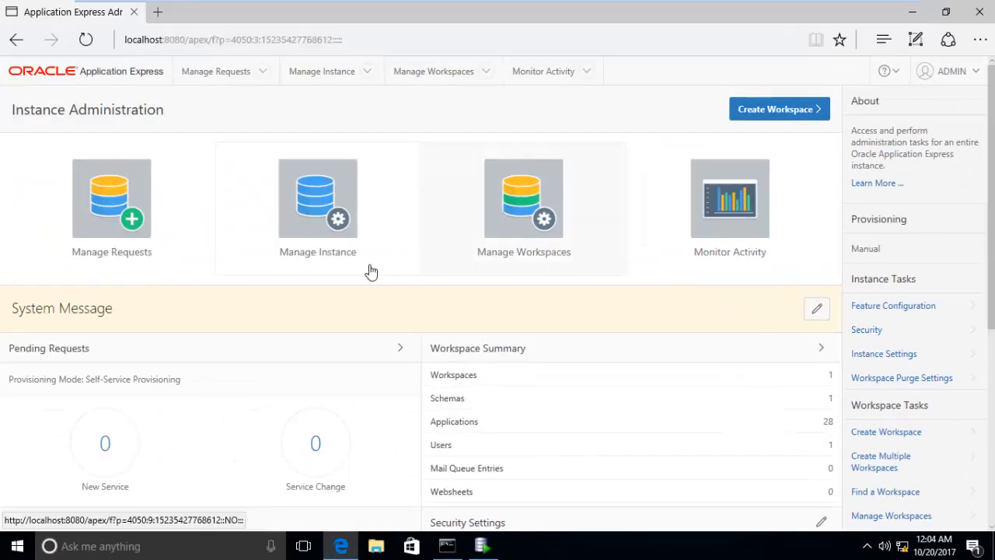
mouse_move(369, 336)
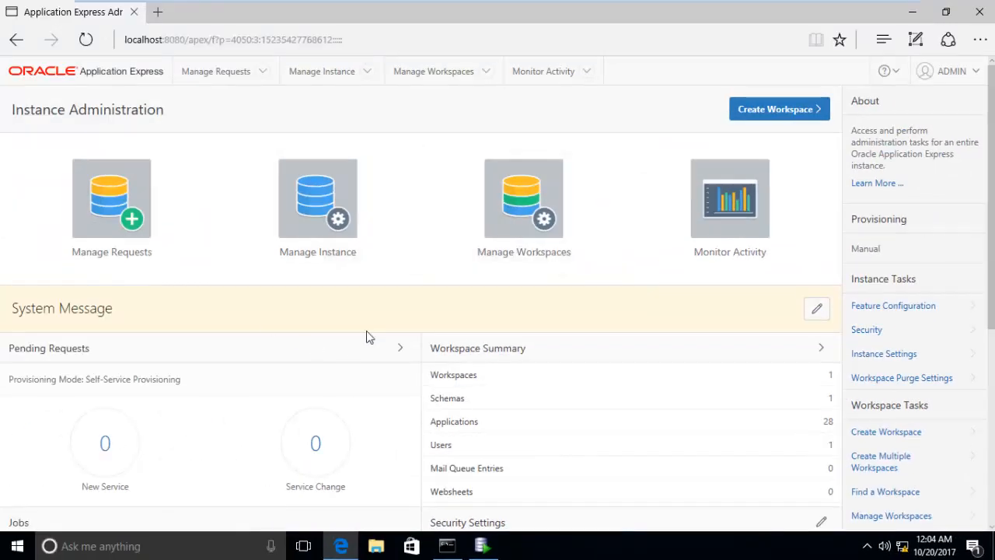
mouse_move(490, 308)
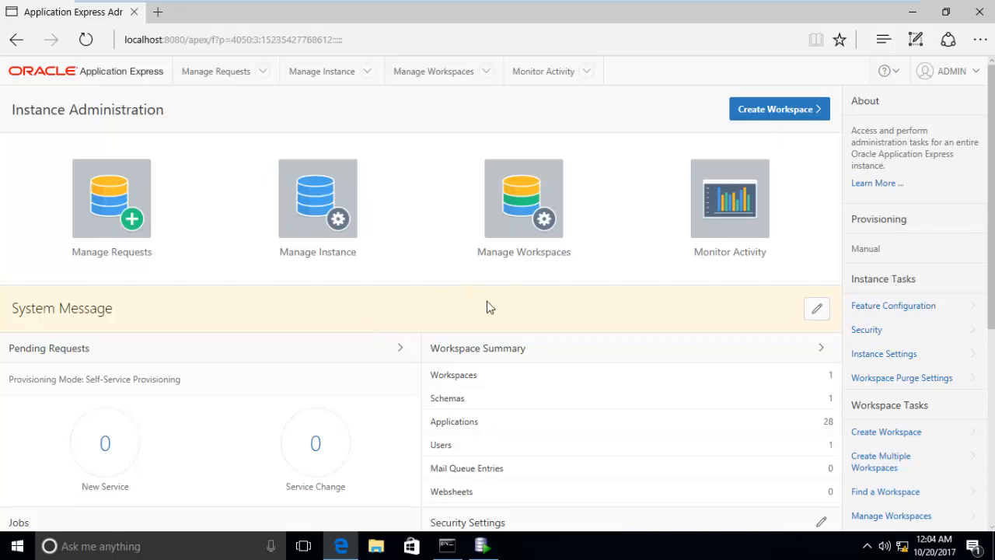
click(523, 199)
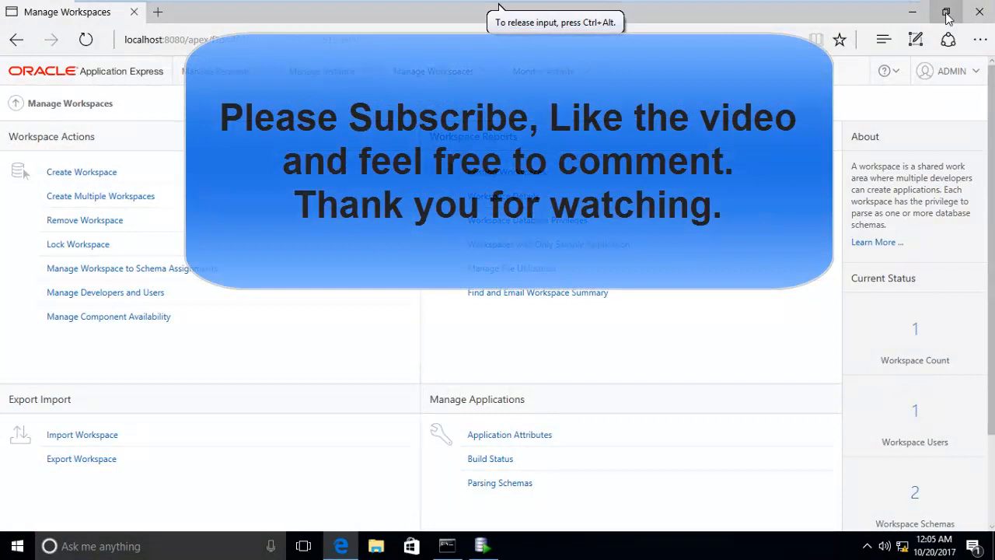
mouse_move(915, 15)
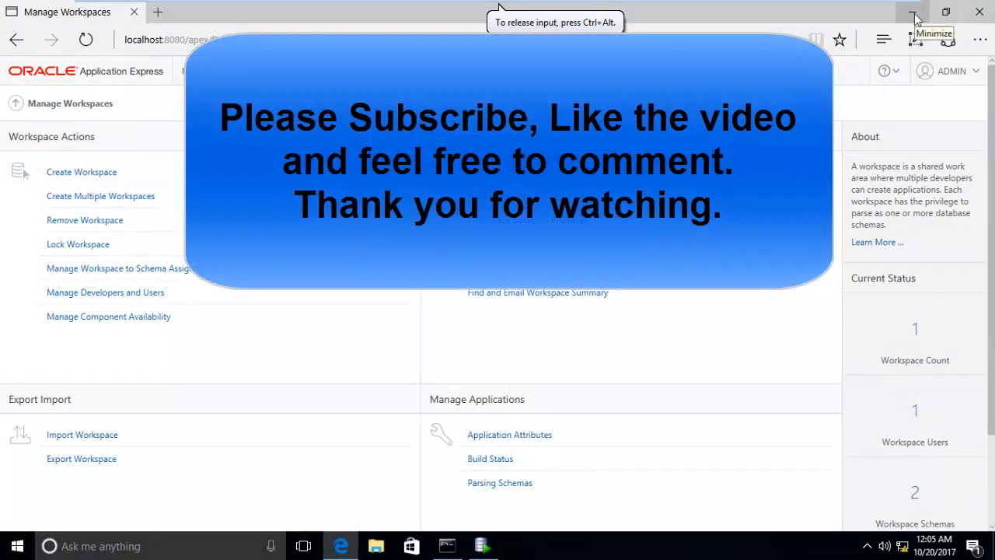
mouse_move(979, 13)
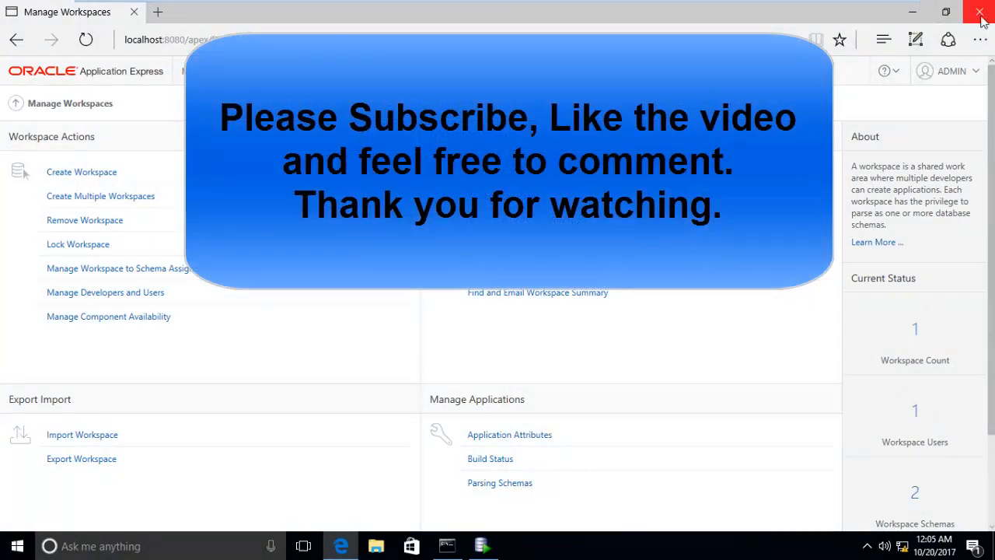